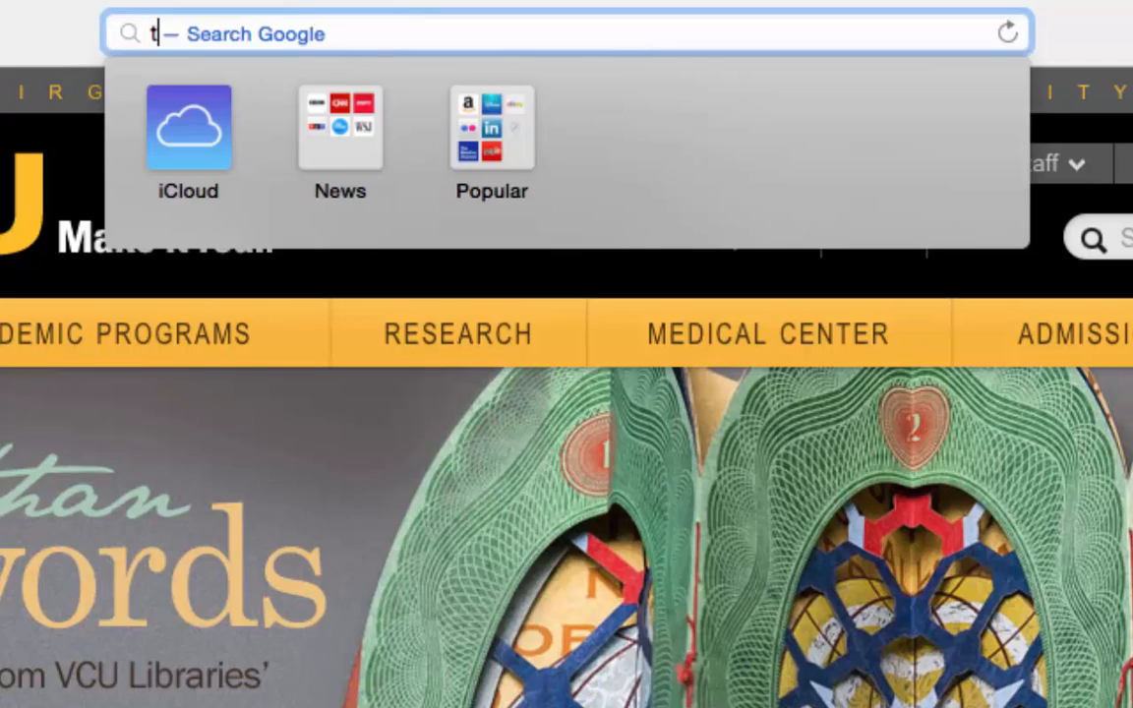
- From ts.vcu.edu, reach the Microsoft Office page and the personal-use download leading to VCU sign-in
text(s.vcu.edu)
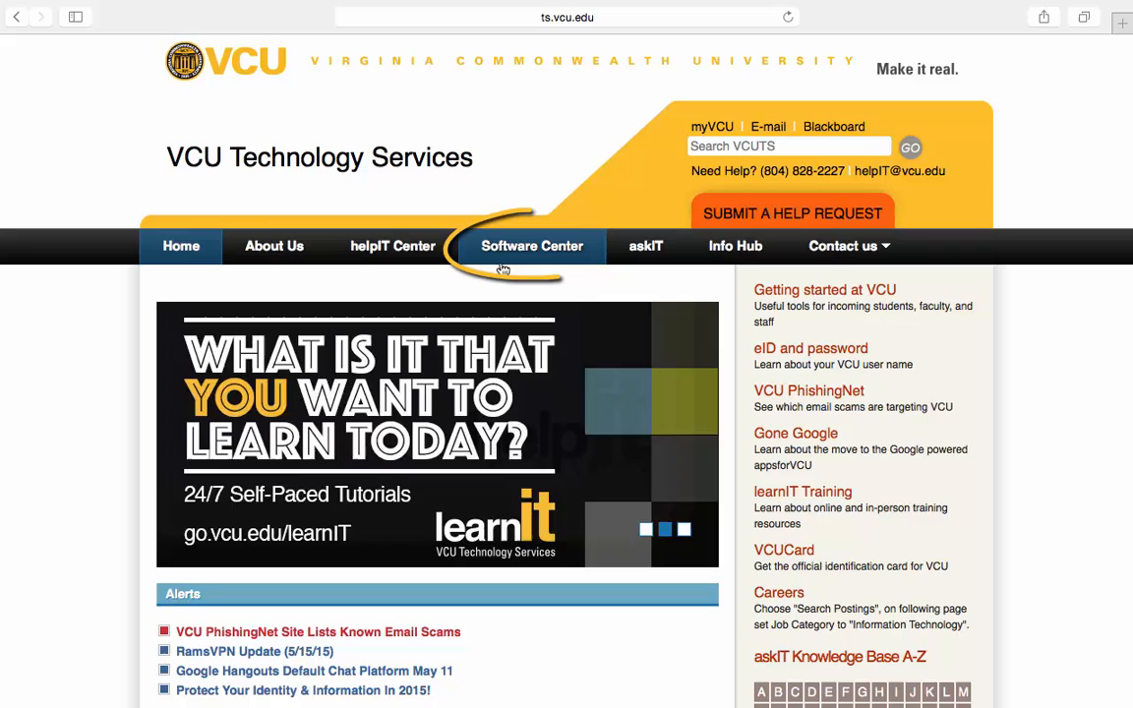
click(531, 246)
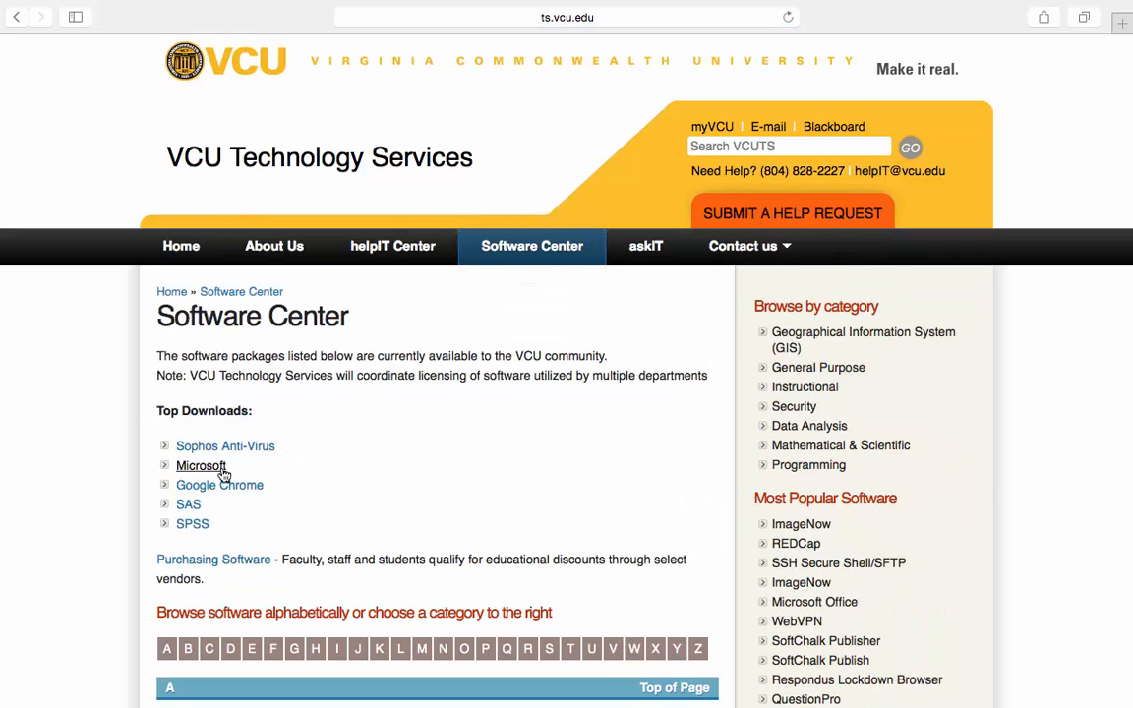
mouse_move(201, 464)
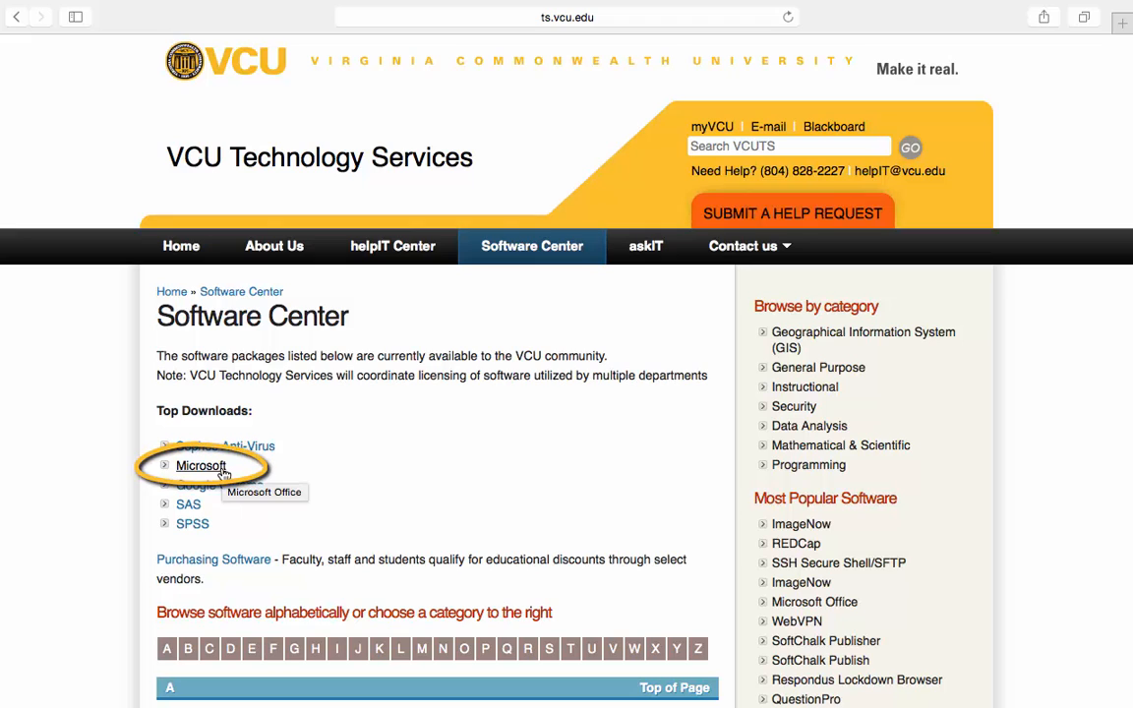
click(201, 465)
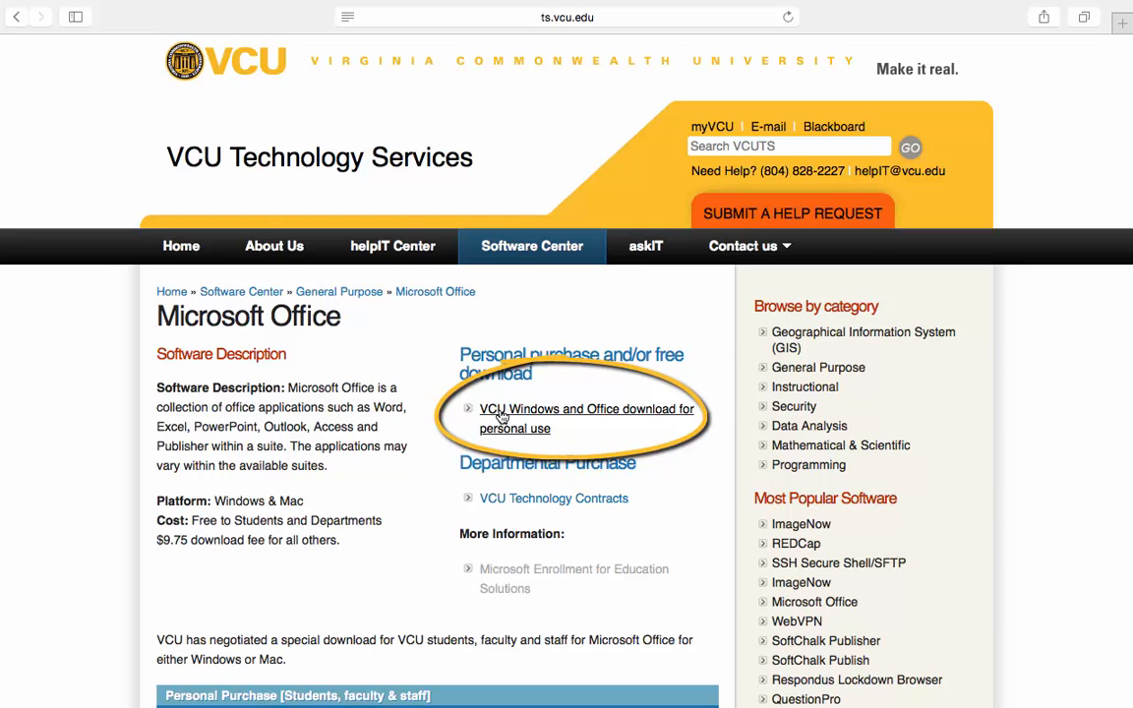
click(587, 407)
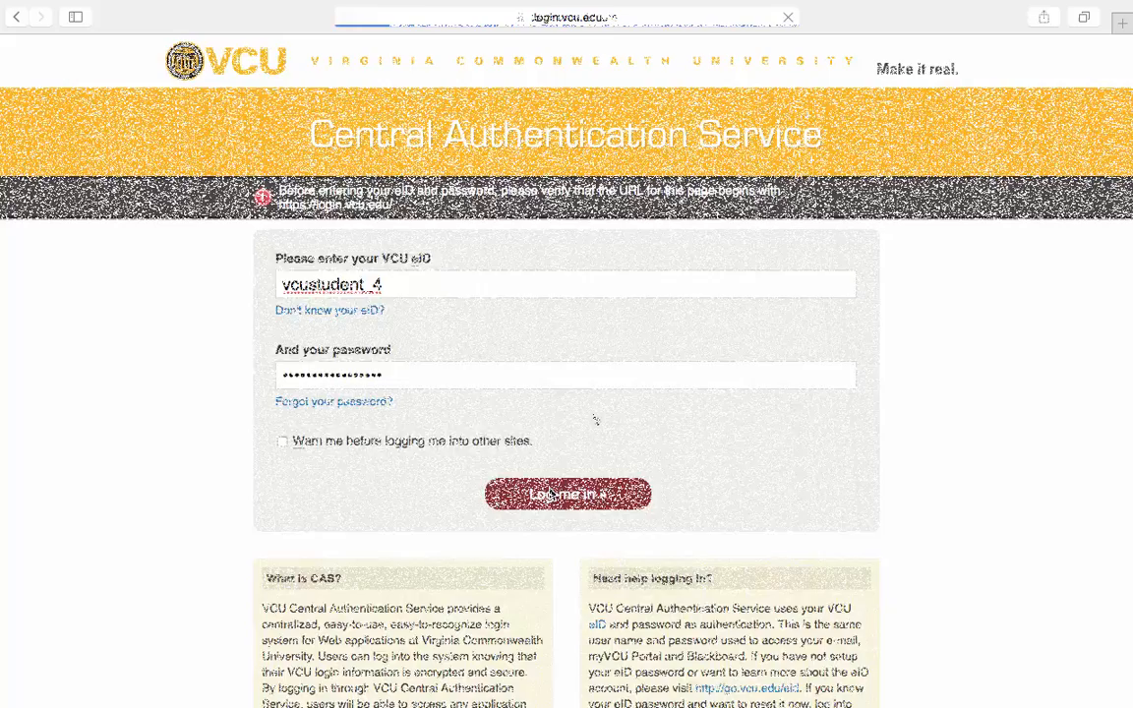
- Sign in with the VCU eID and add Microsoft Office for Mac 2011 (Student Option) to the cart
click(566, 493)
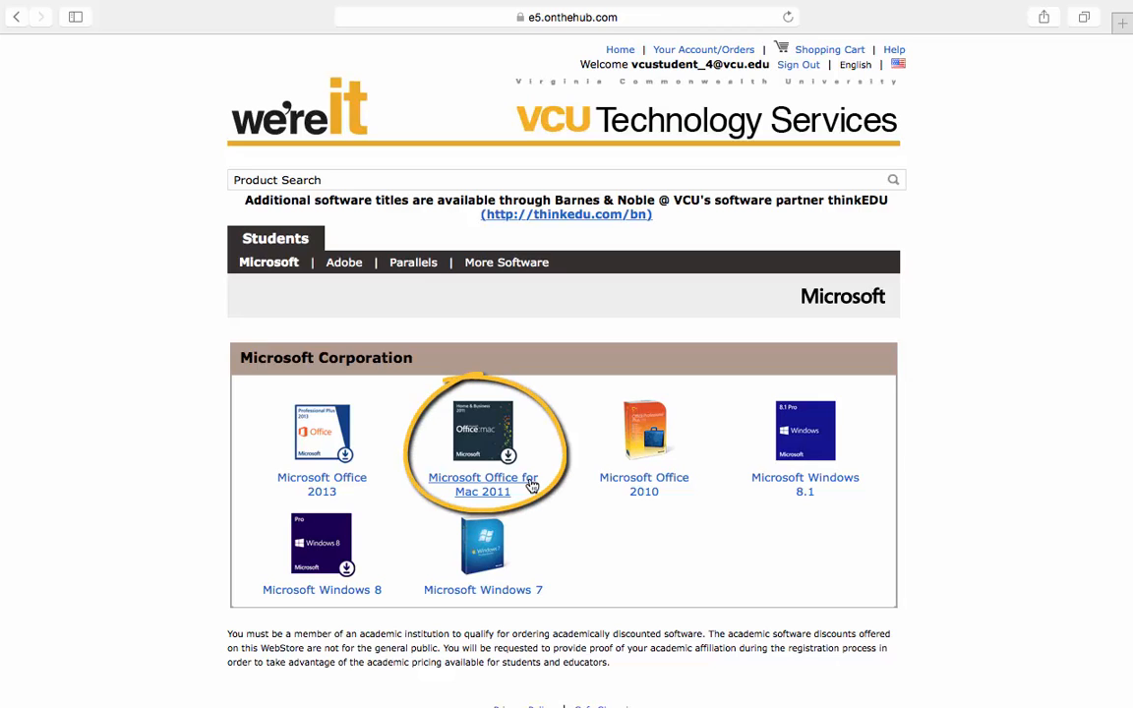
click(482, 484)
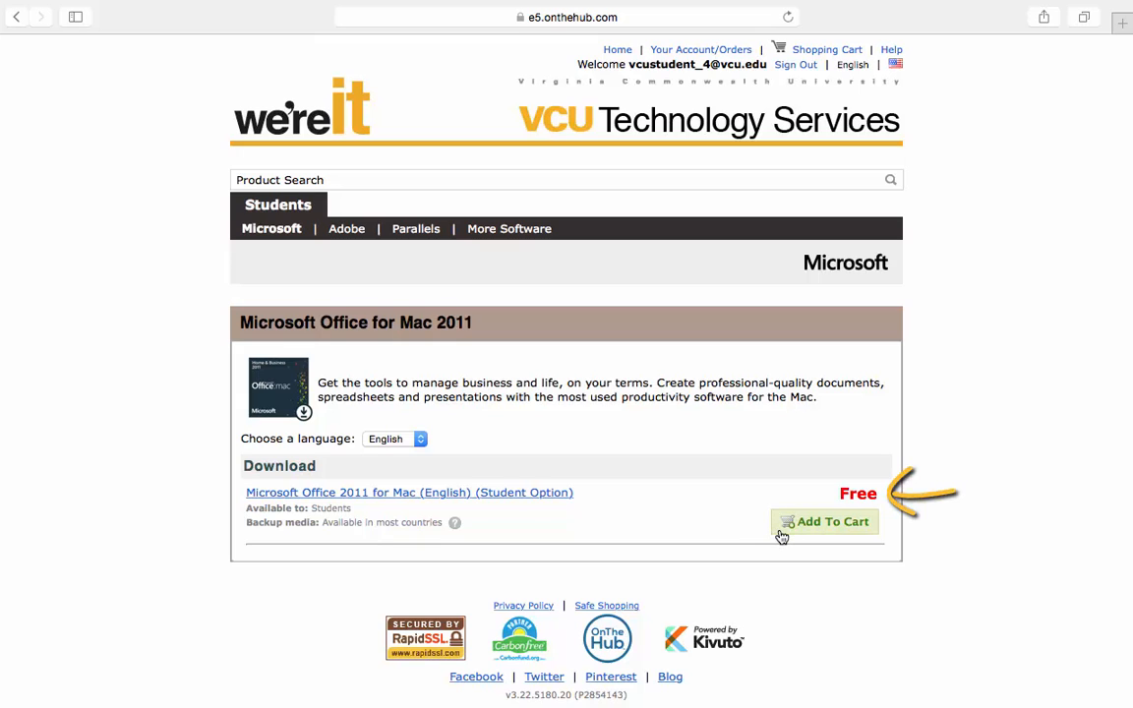
click(824, 521)
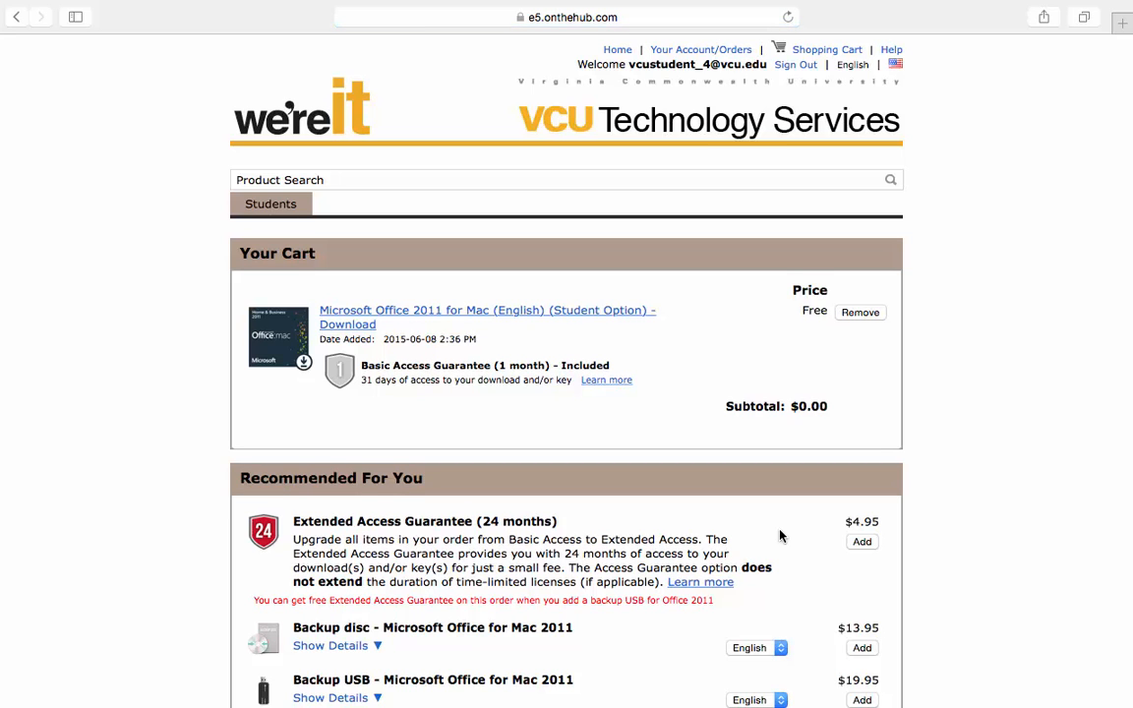
scroll(down, 3)
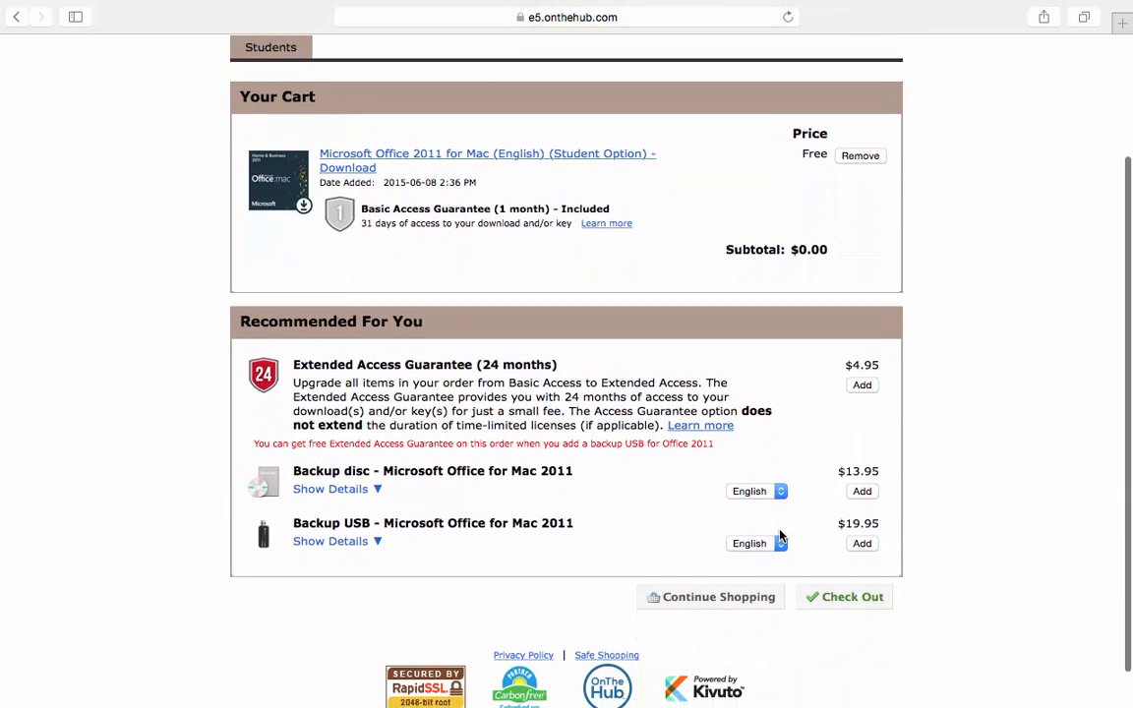
click(844, 598)
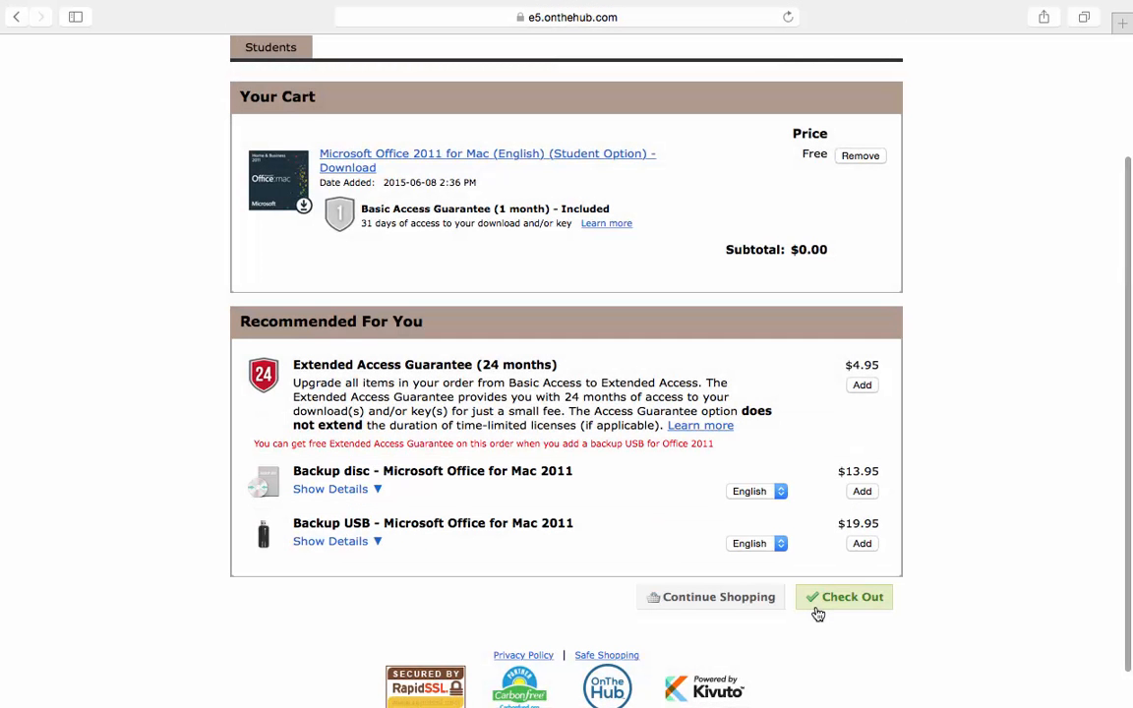
- Check out, fill the license form with username 'vcus' and signature 'VCU S', and accept it
click(842, 596)
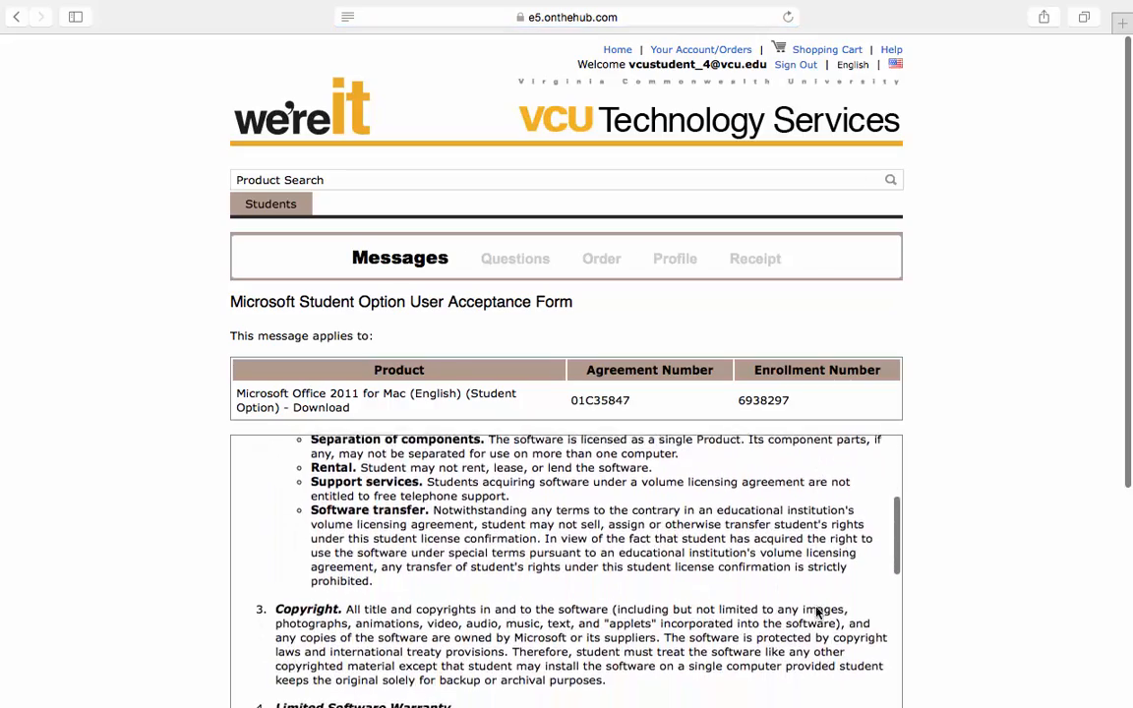
scroll(down, 3)
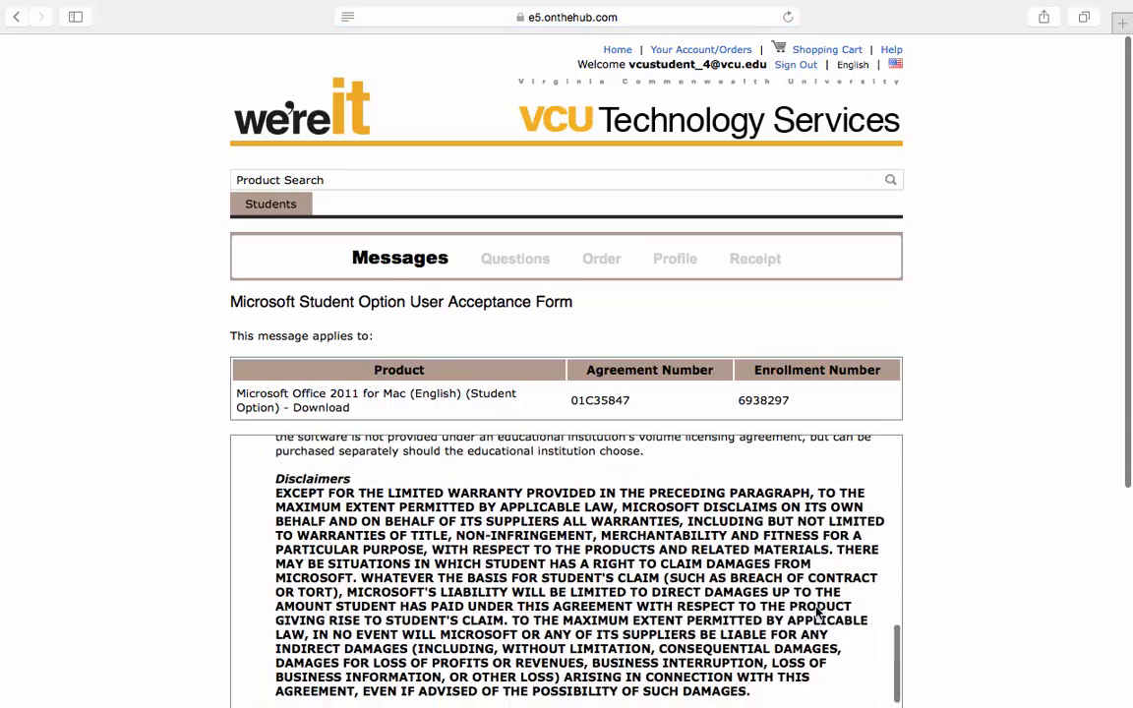
scroll(down, 3)
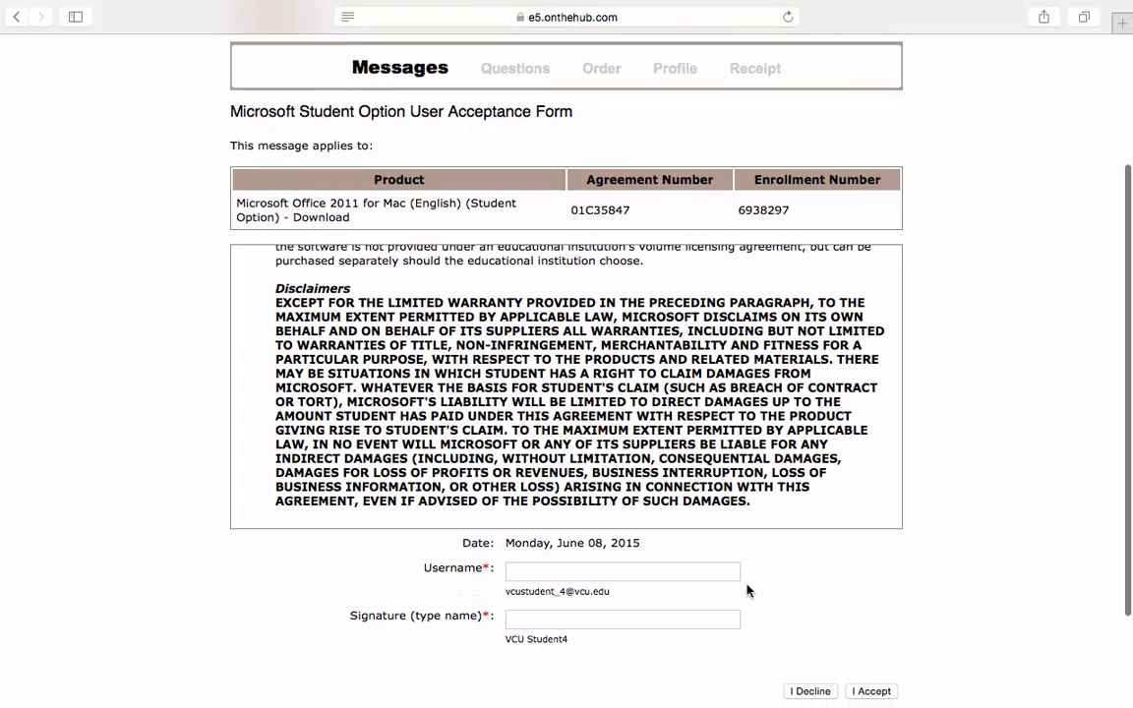
text(vcustudent_4)
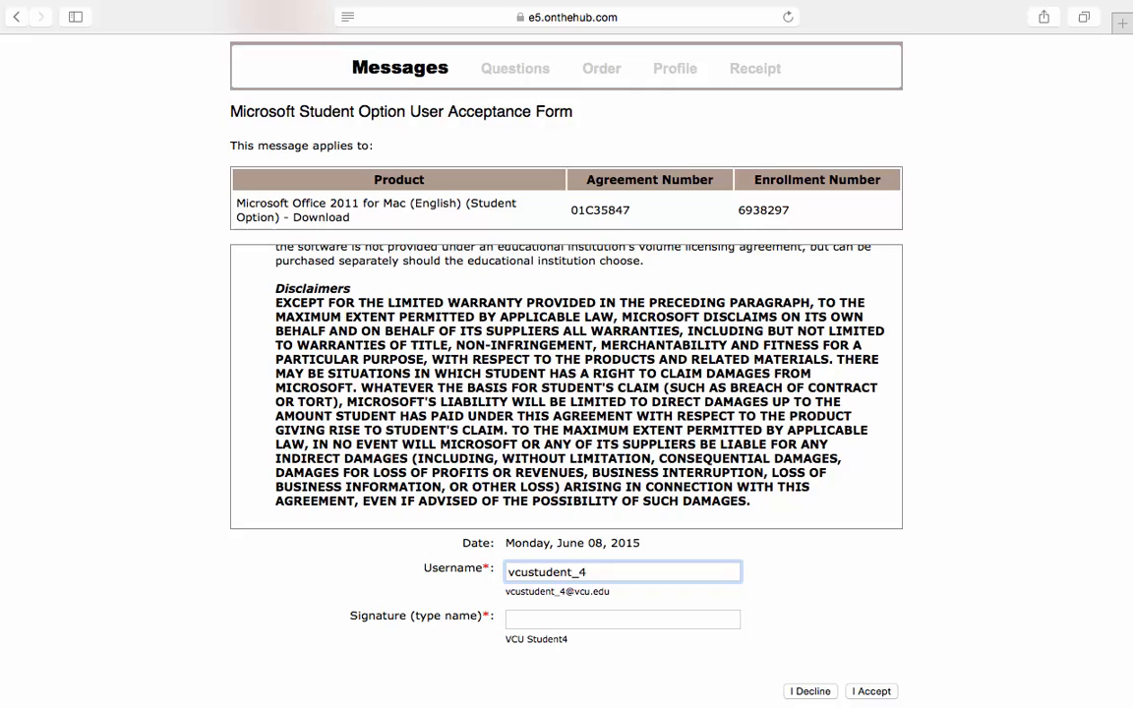
text(VCU Student4)
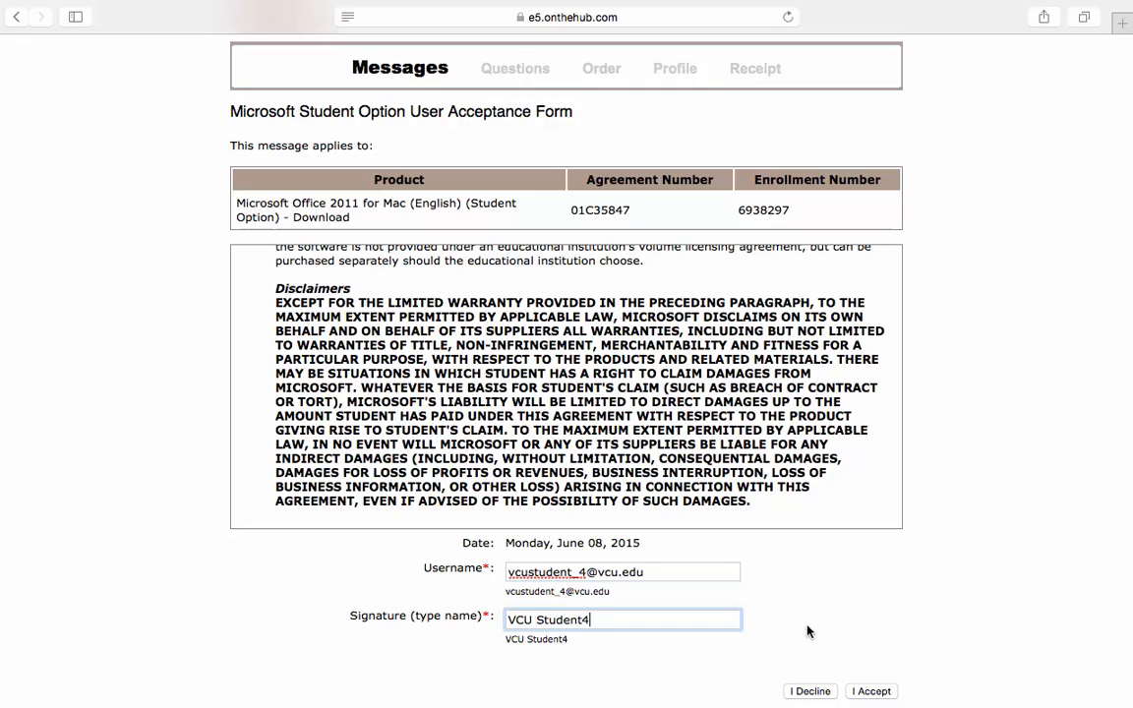
click(869, 690)
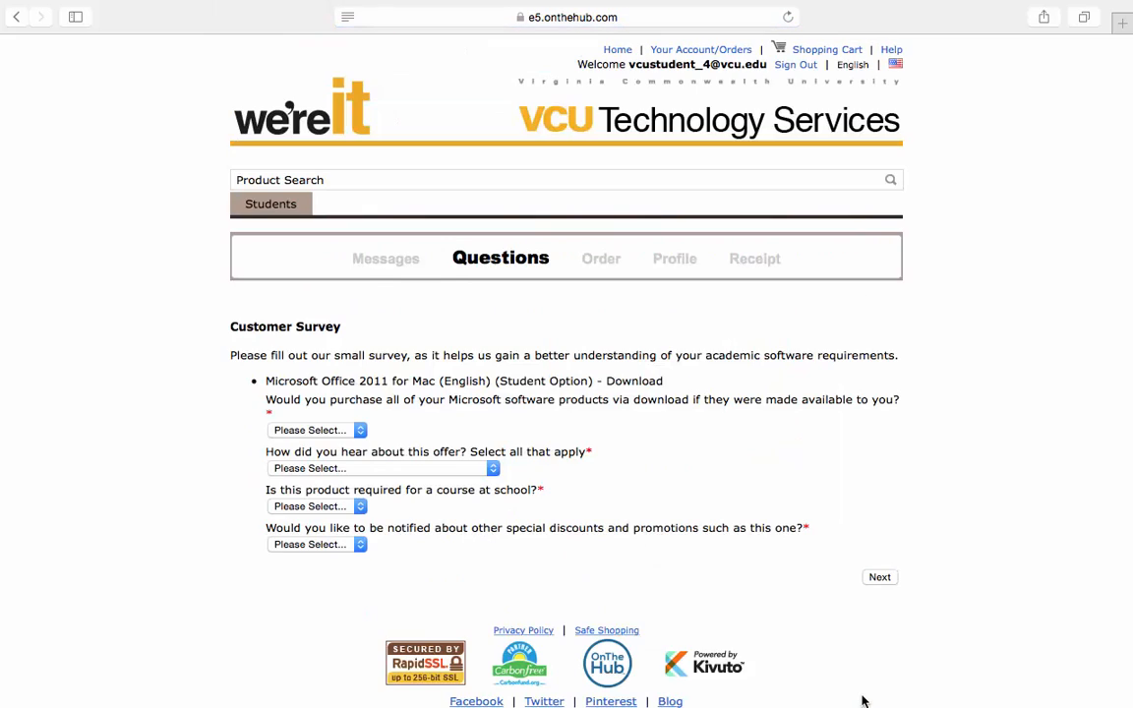
mouse_move(414, 492)
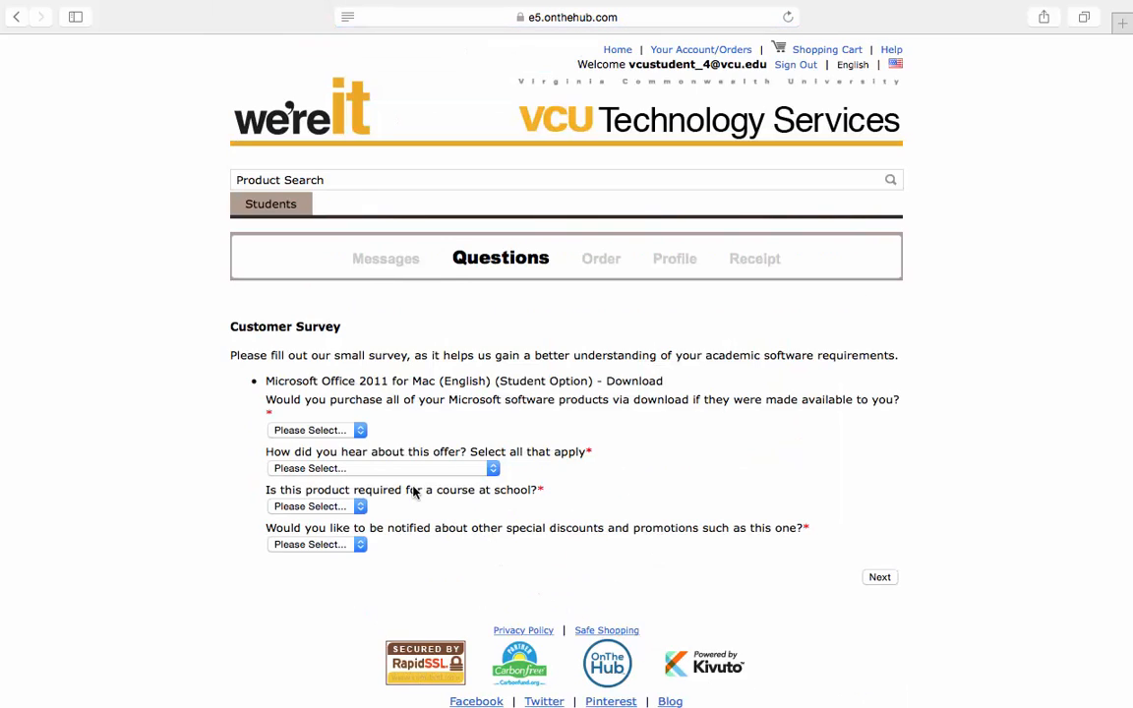
- Answer the survey (Yes to downloads, heard via school) and proceed with the $0.00 order
click(317, 429)
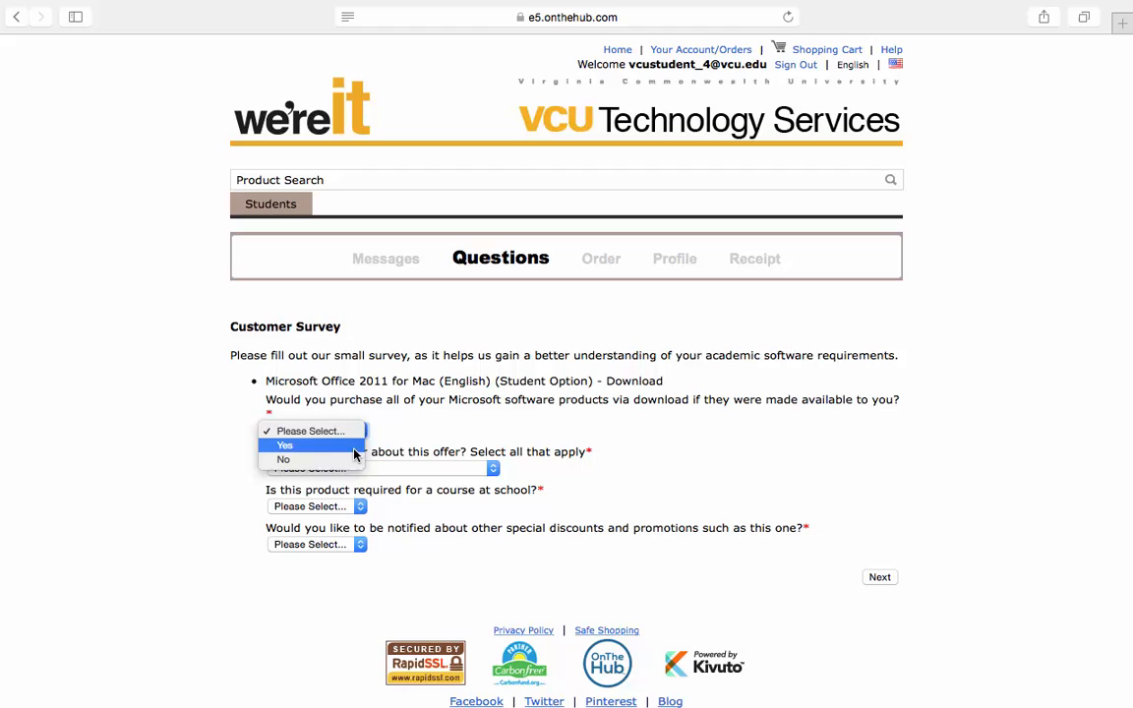
click(283, 444)
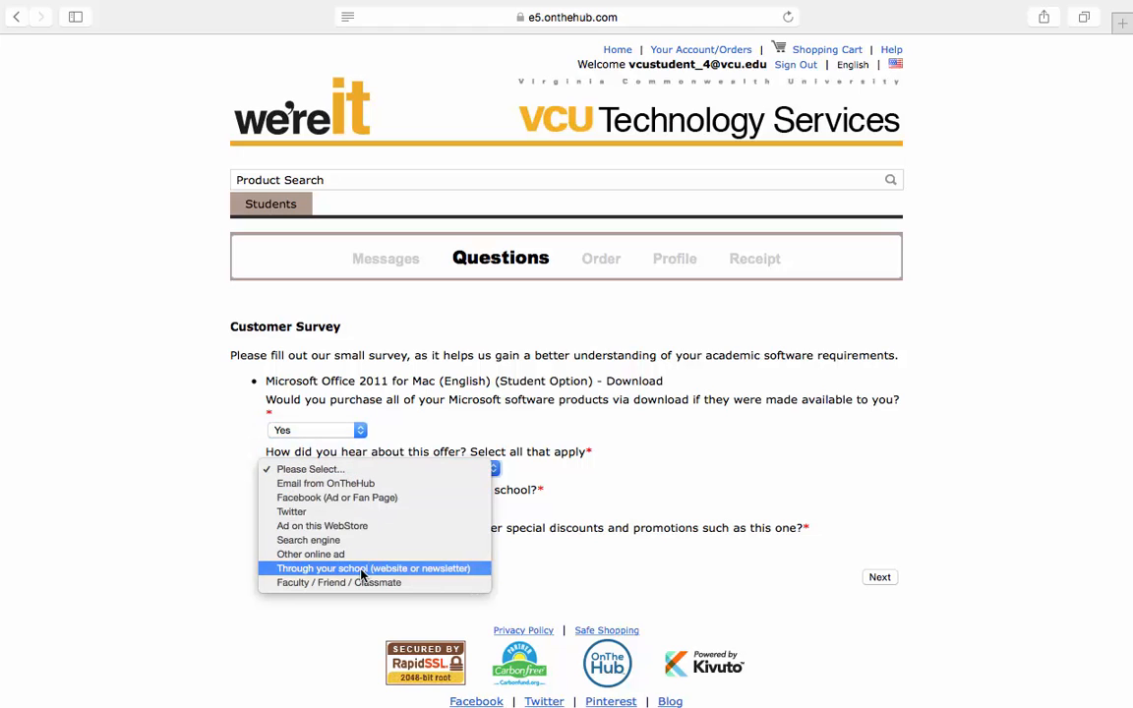
click(374, 567)
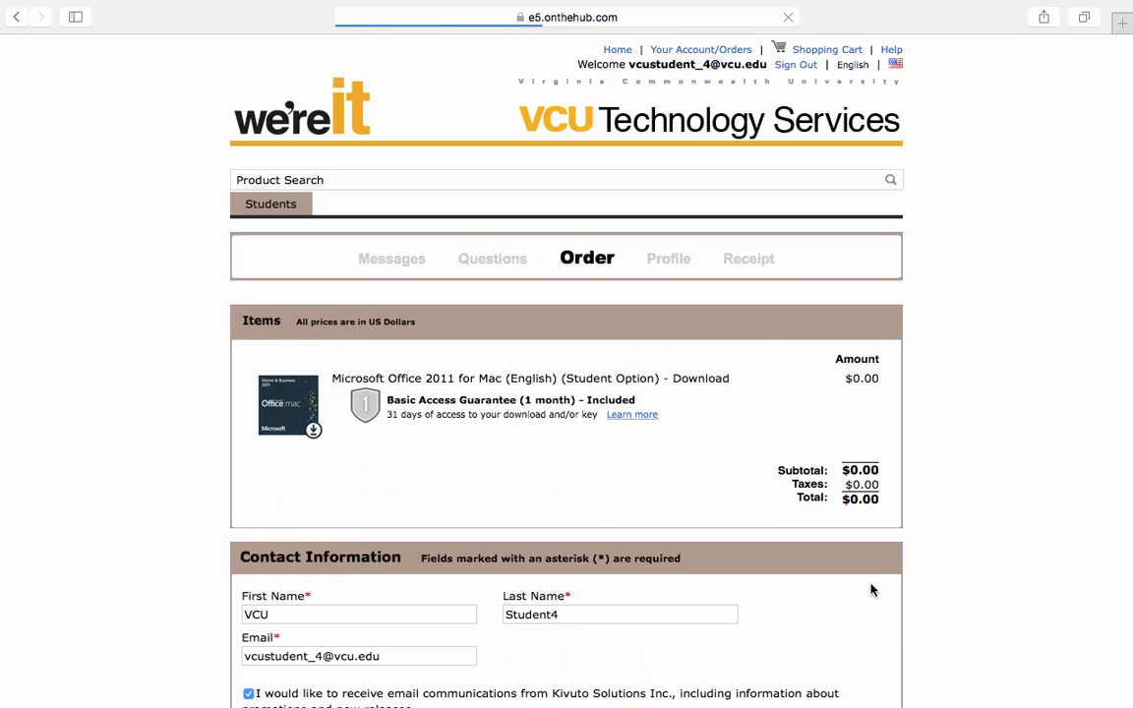
scroll(down, 3)
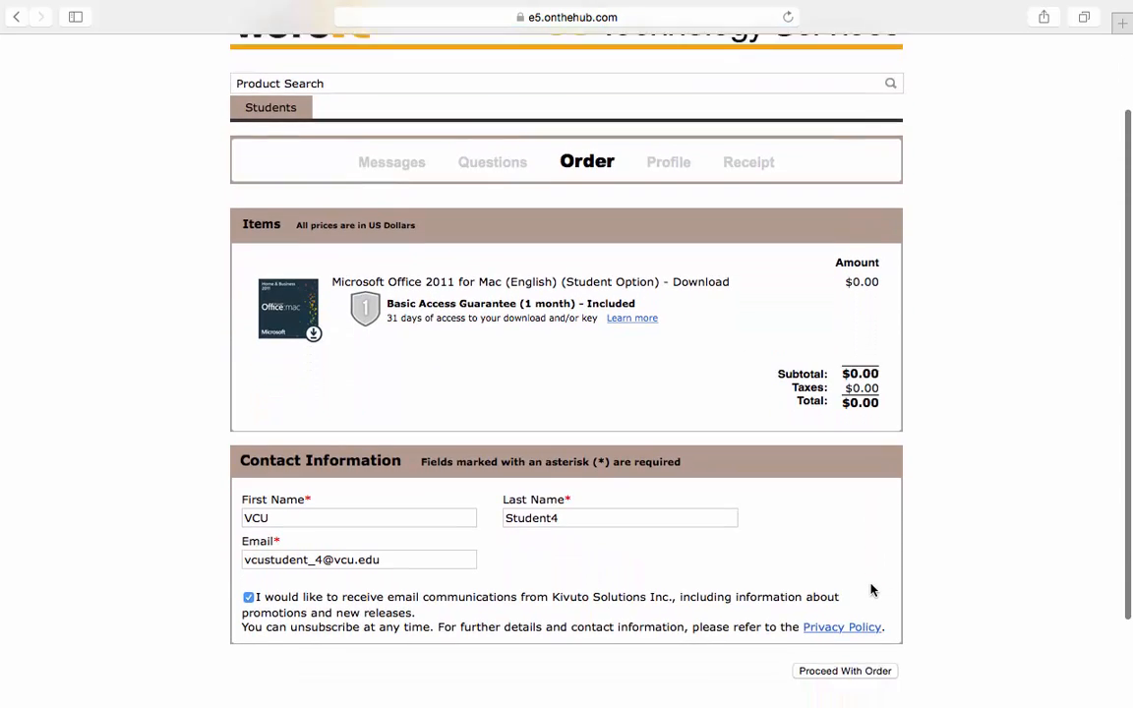
scroll(down, 3)
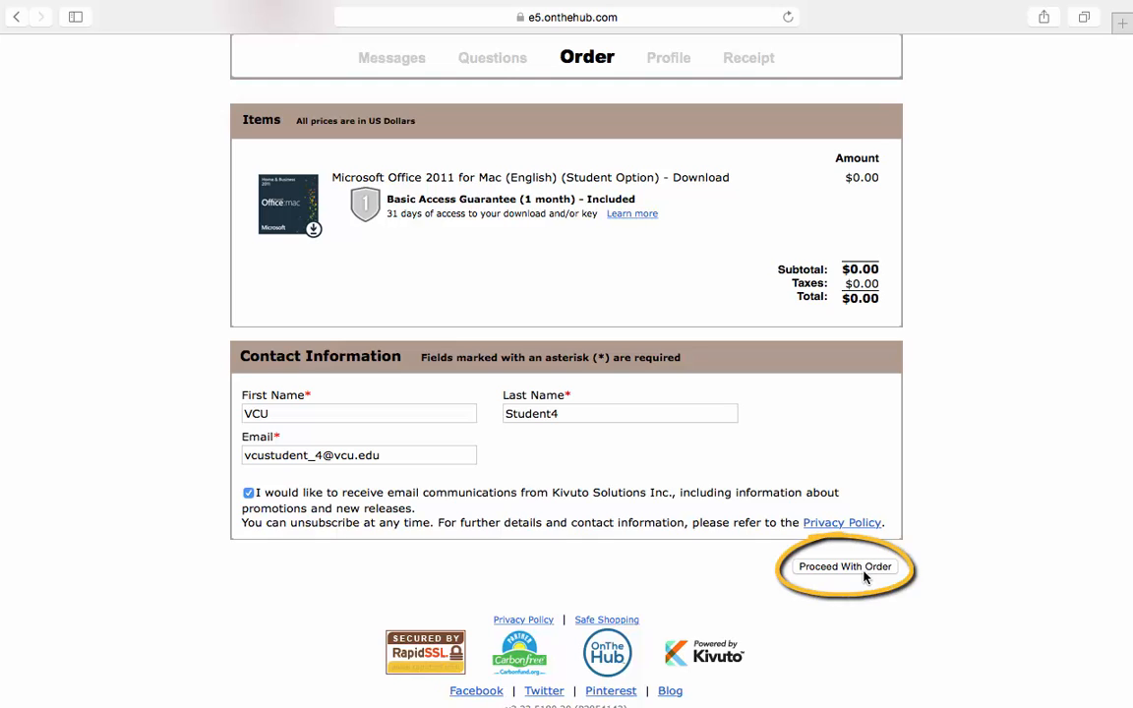
click(844, 567)
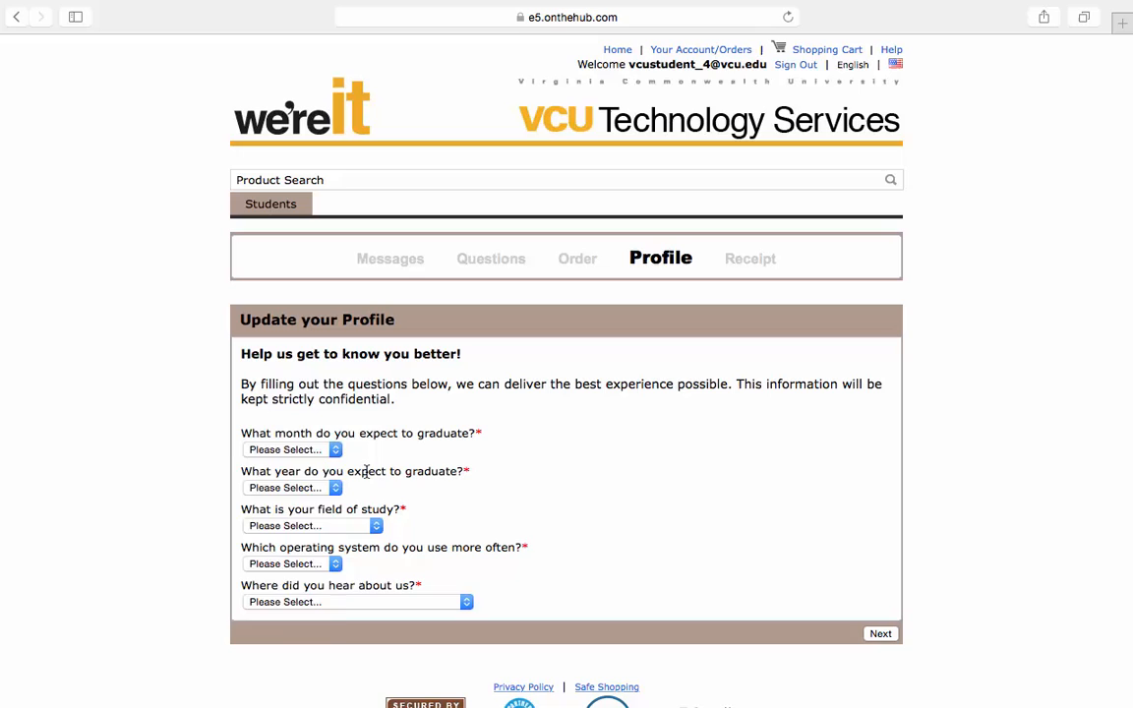
- Set expected graduation year to 2019 in the profile and submit it to place the order
click(291, 488)
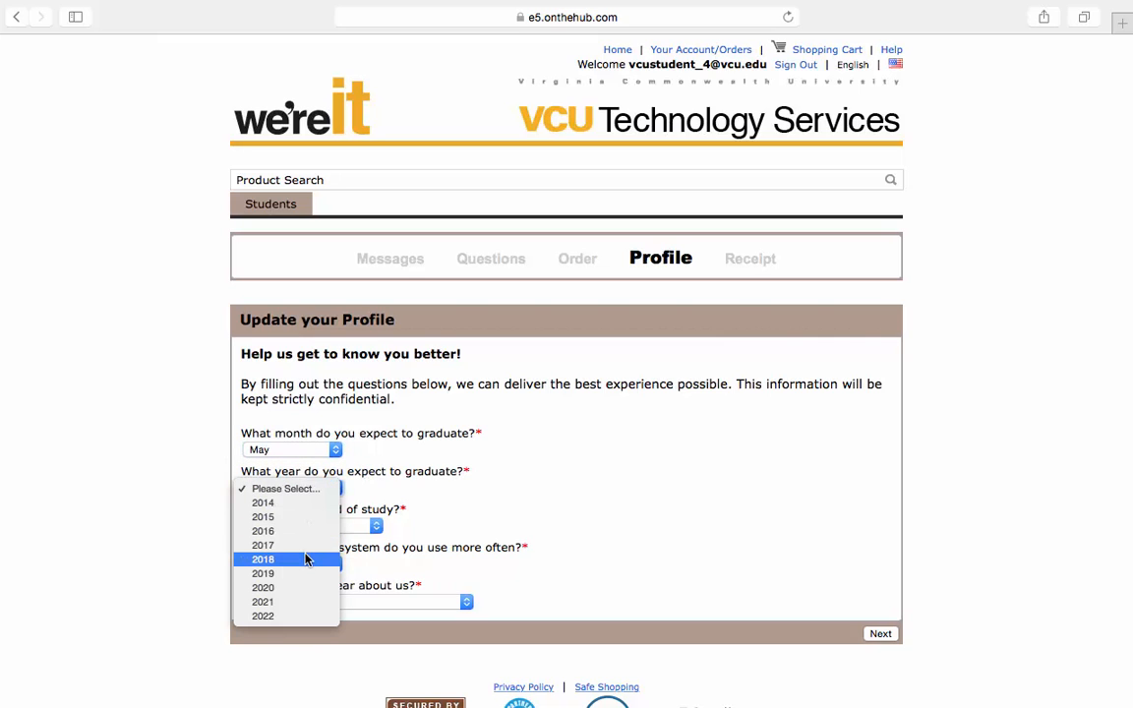
click(263, 574)
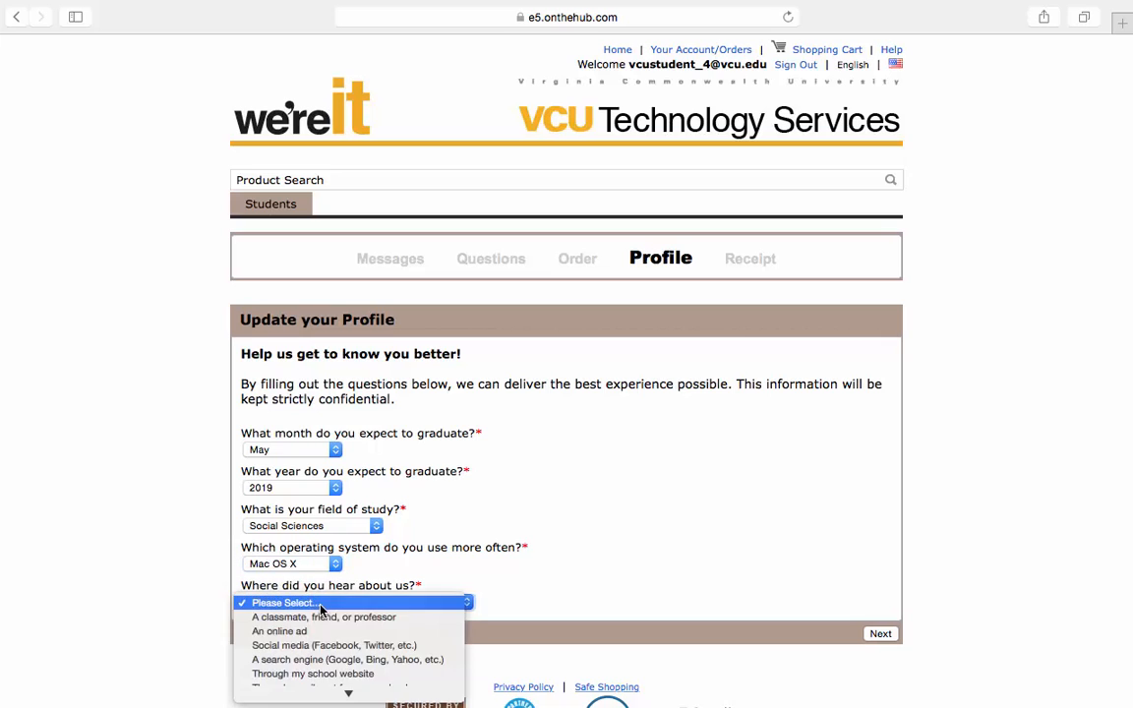
click(313, 673)
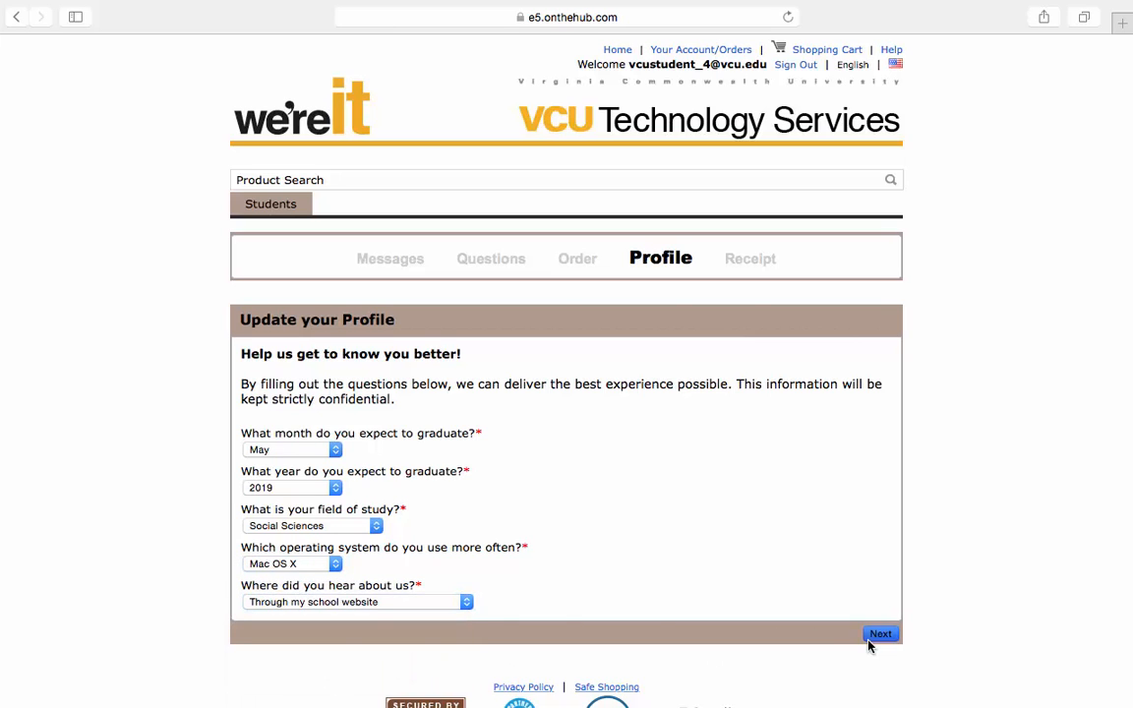
click(881, 633)
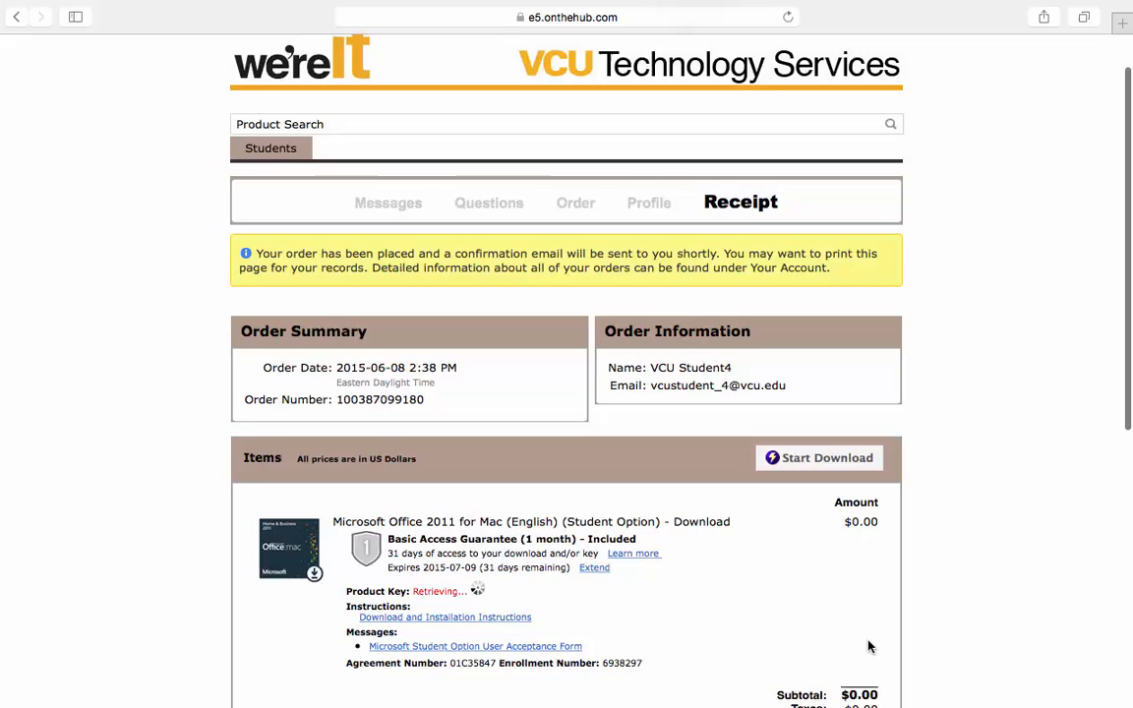
- View the receipt's Office 2011 product key and start the download instructions
scroll(down, 3)
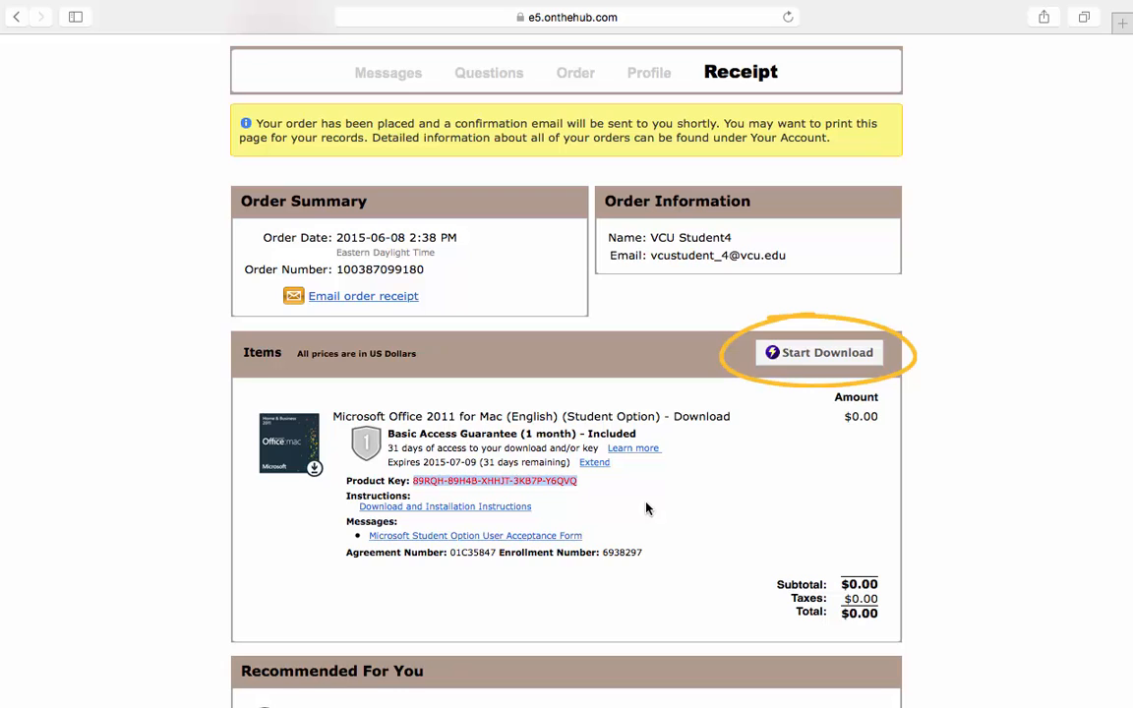
click(819, 352)
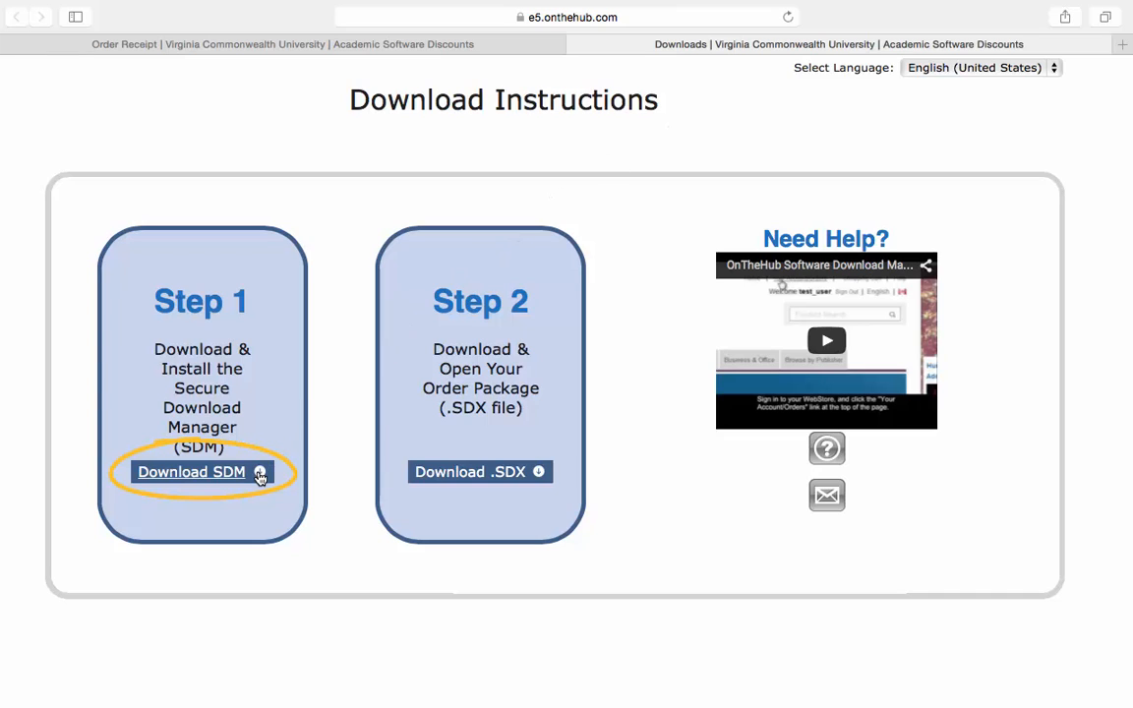
- Download the Secure Download Manager and open SDM.pkg from the Downloads stack
click(190, 472)
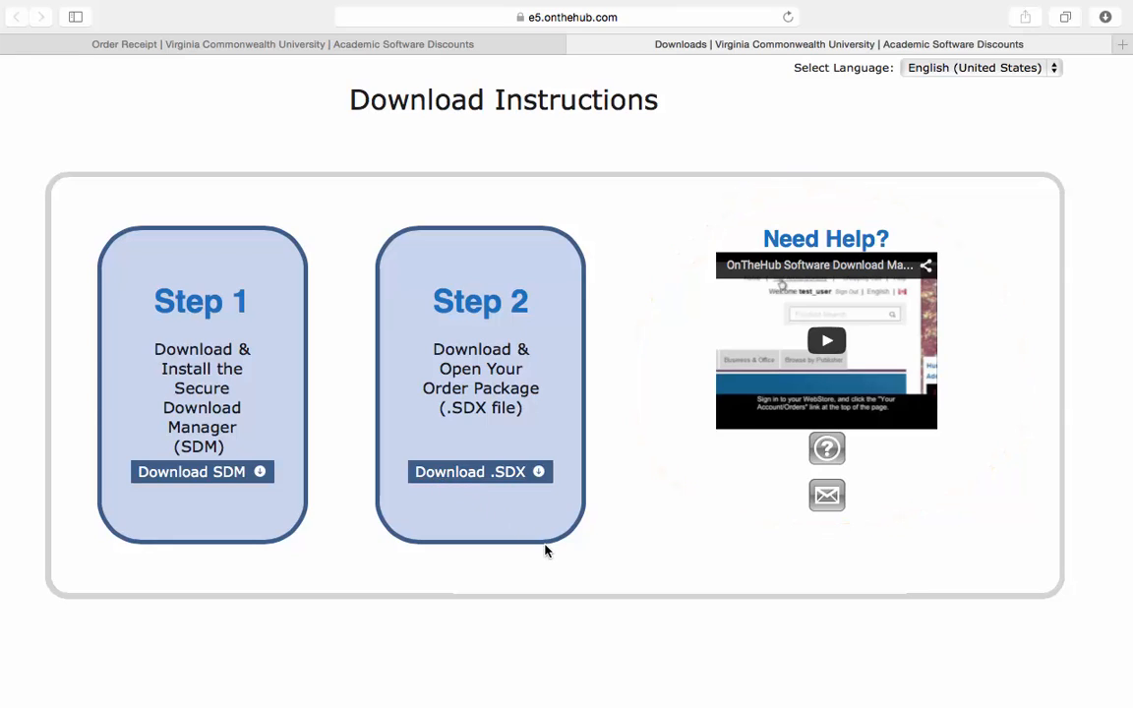
mouse_move(696, 705)
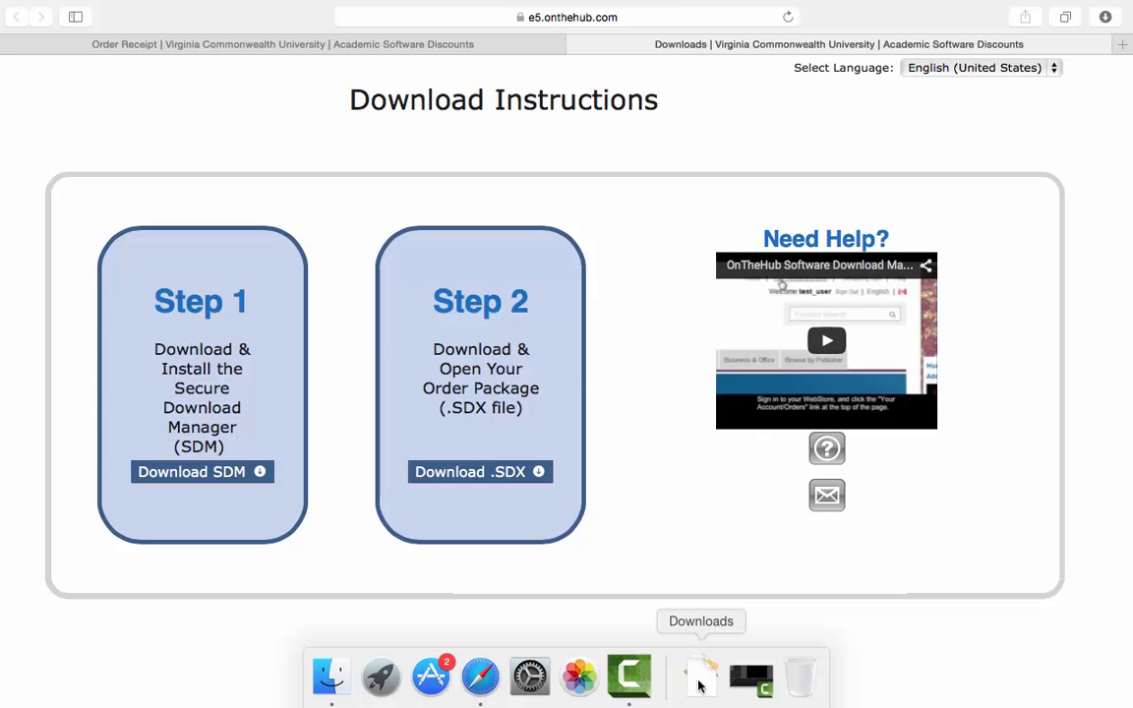
click(701, 677)
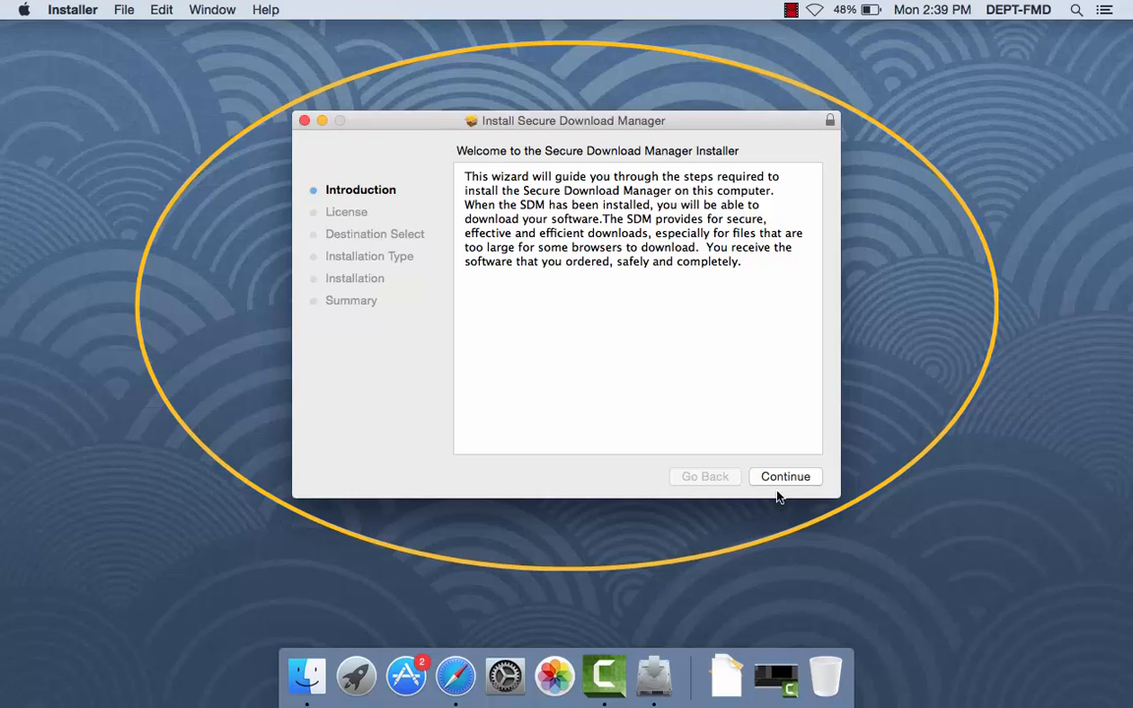
- Agree to the SDM license, run the standard install and close the finished installer
click(785, 476)
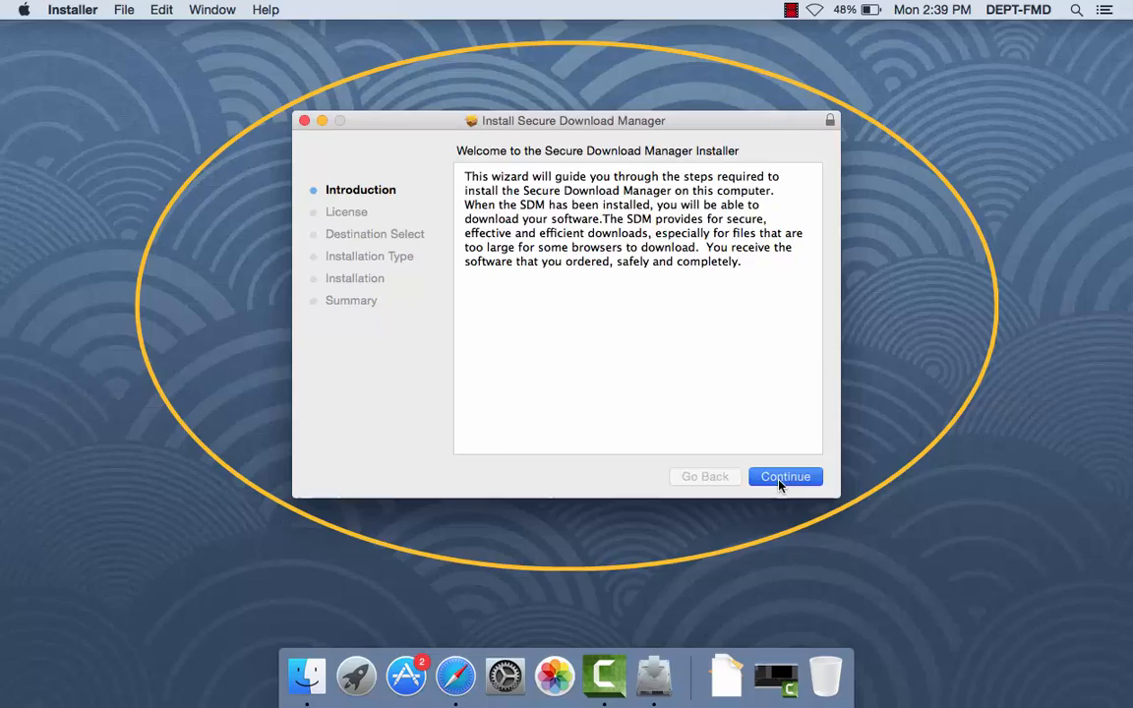
click(785, 476)
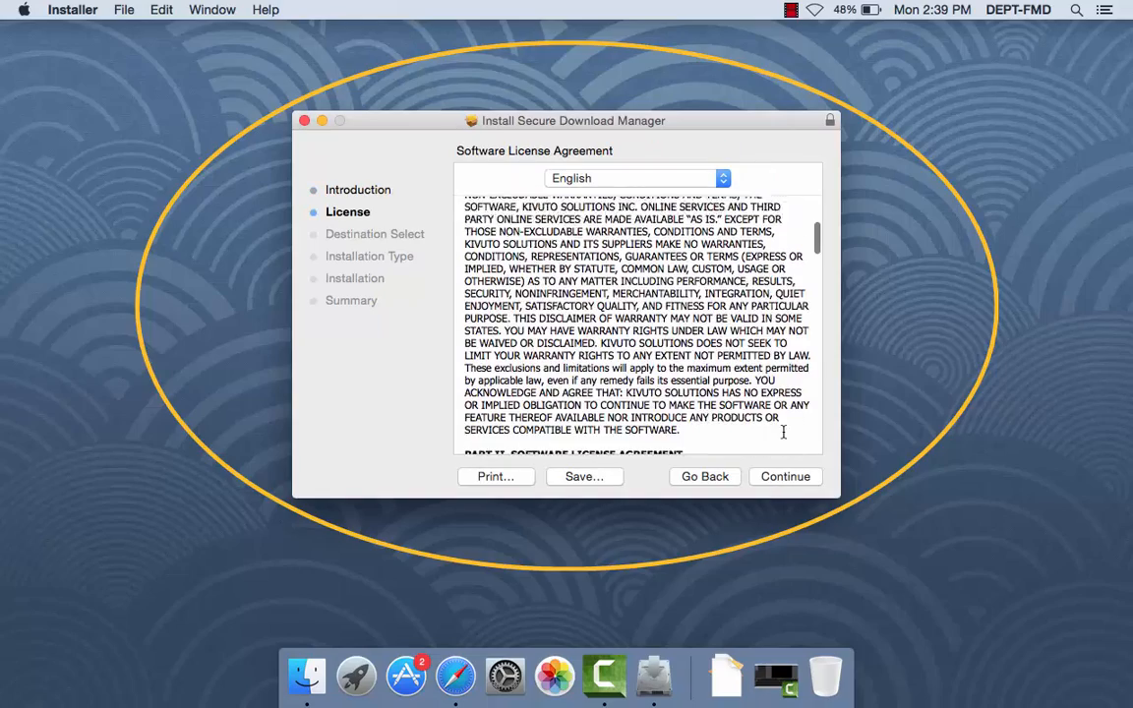
scroll(down, 3)
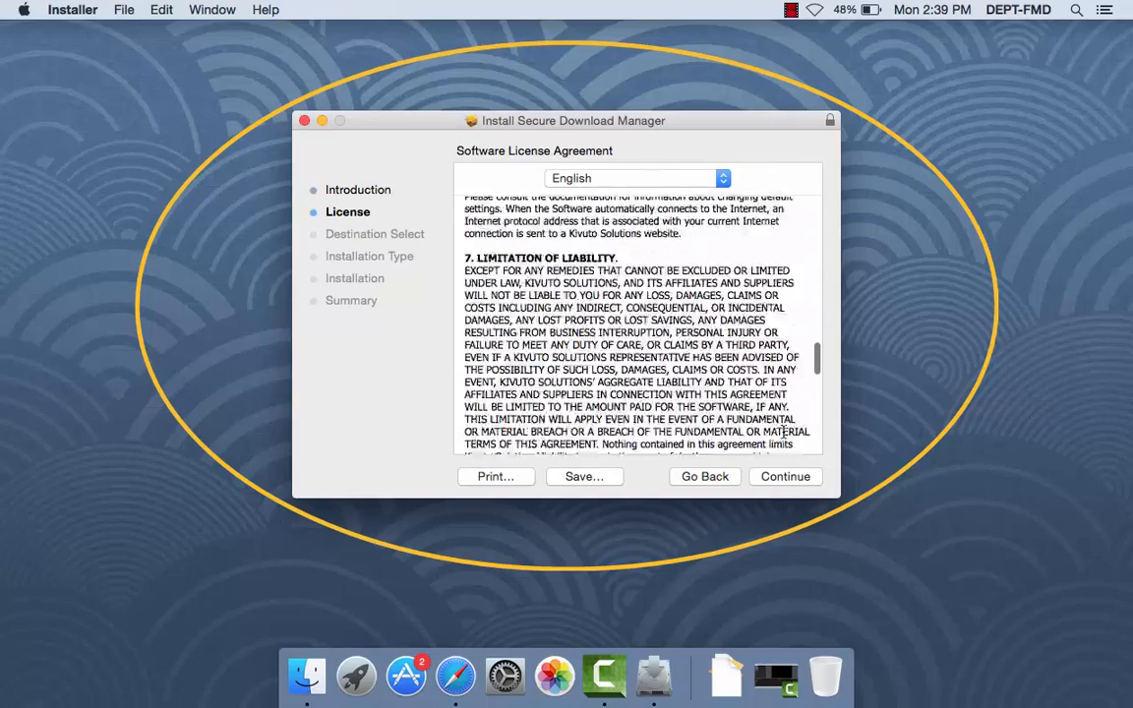
click(785, 477)
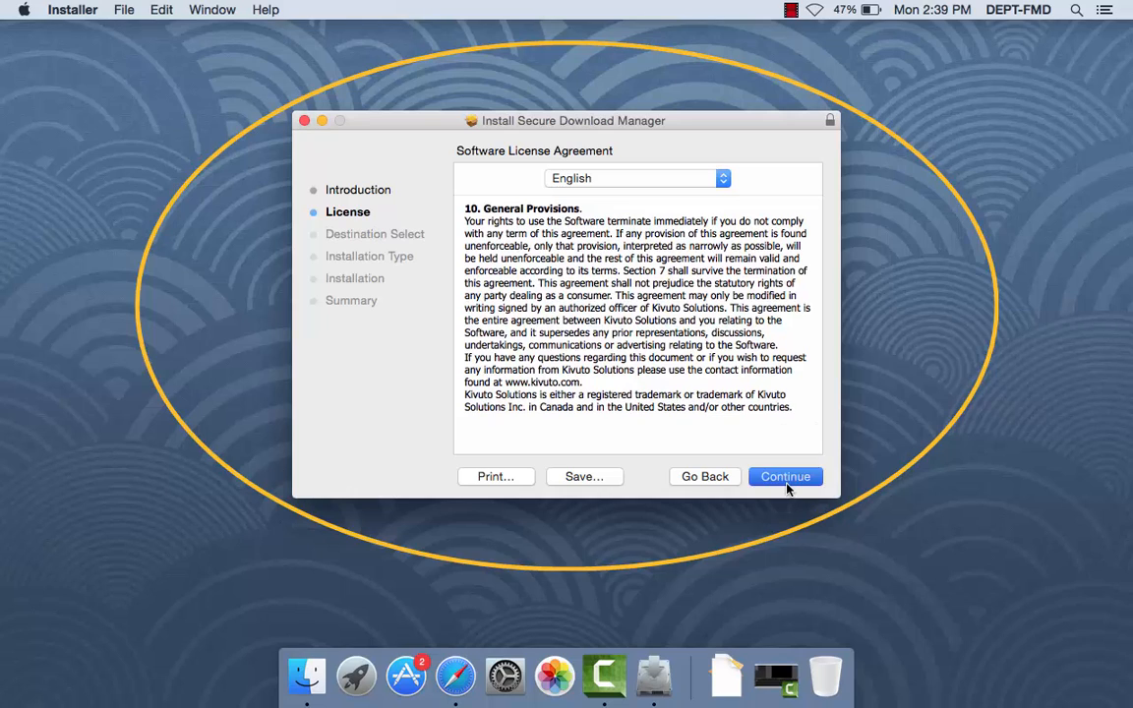
click(785, 477)
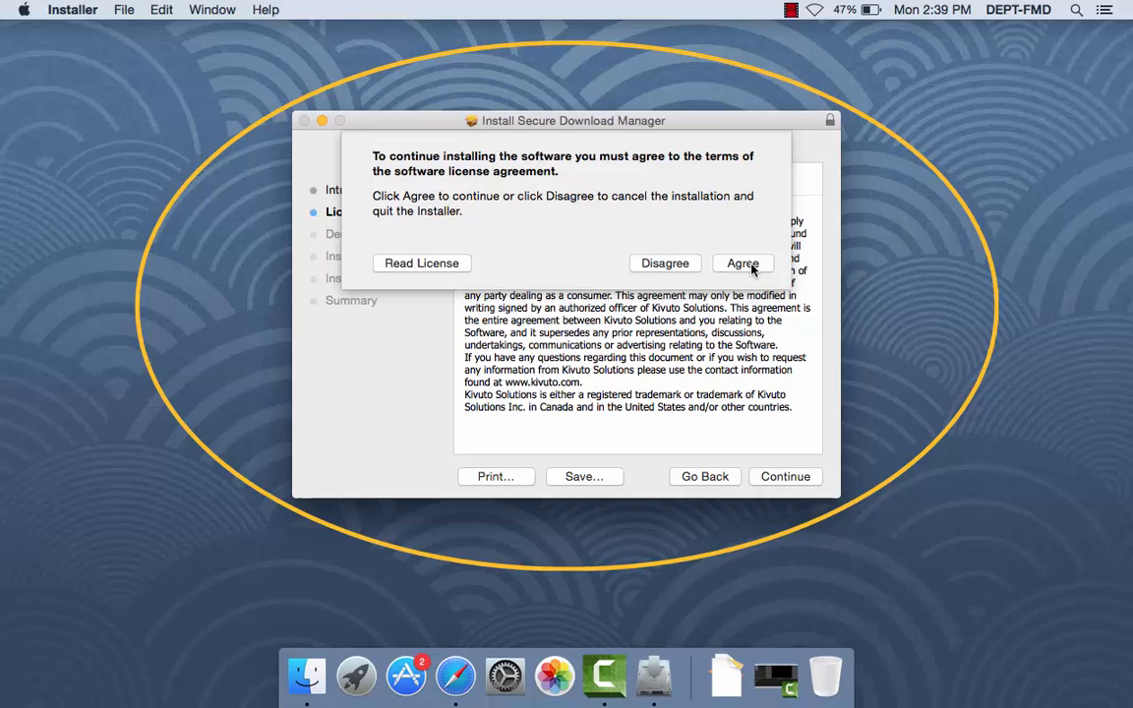
click(743, 263)
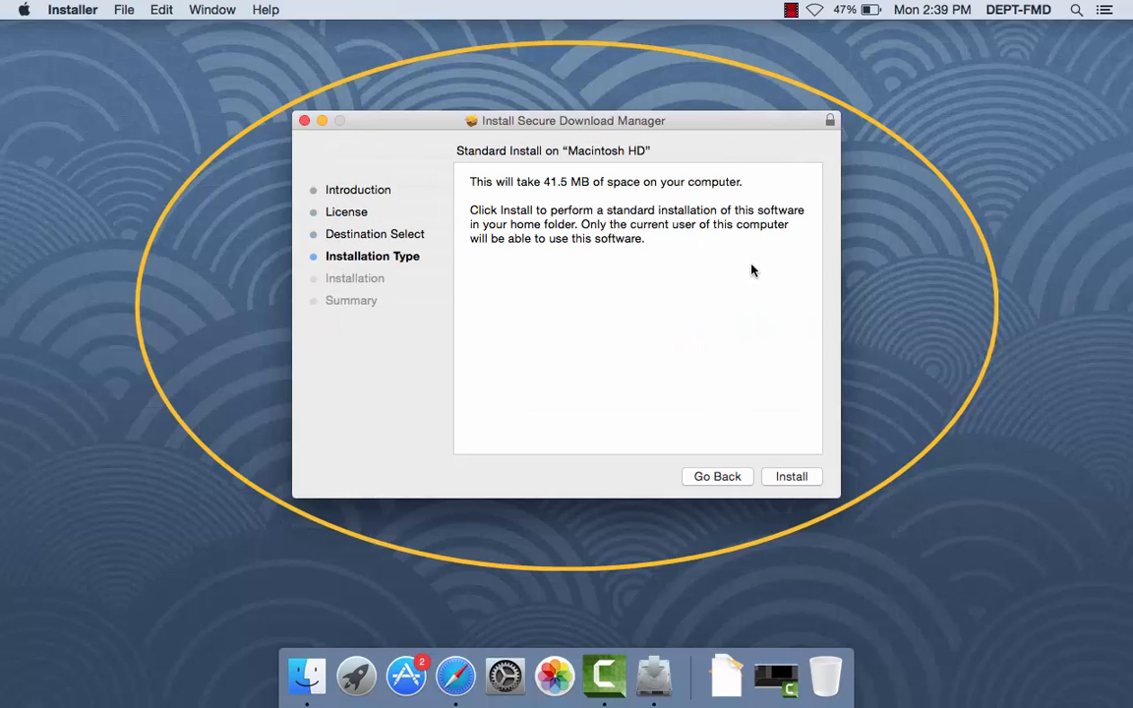
mouse_move(775, 488)
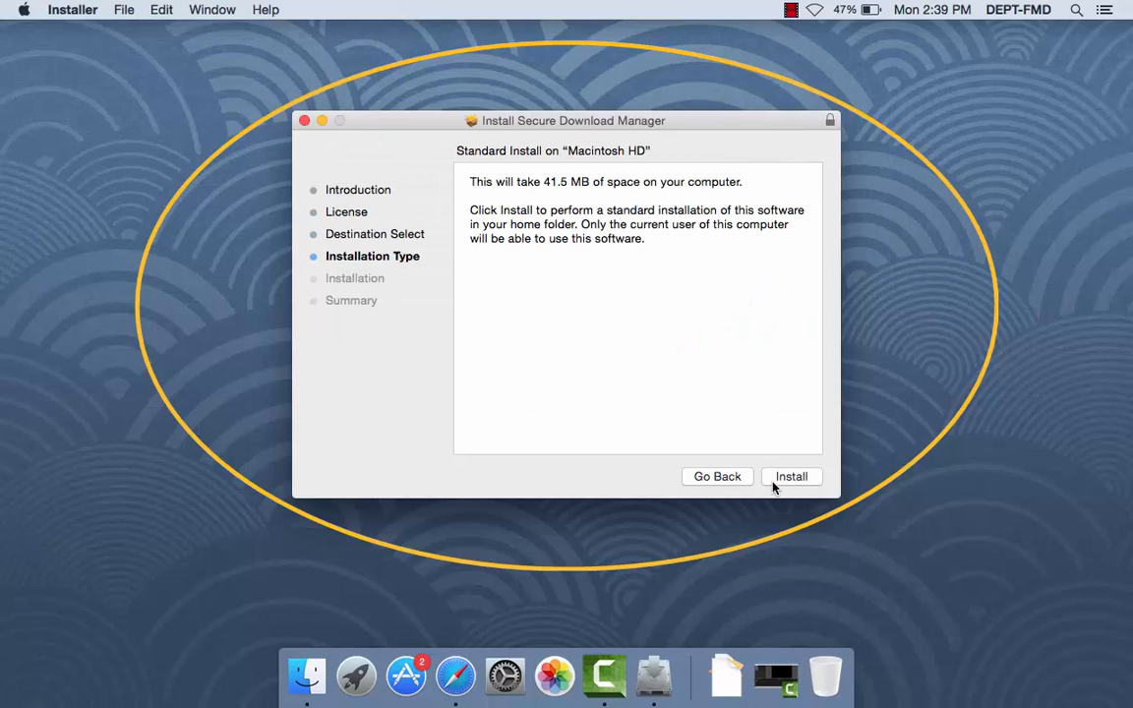
click(791, 476)
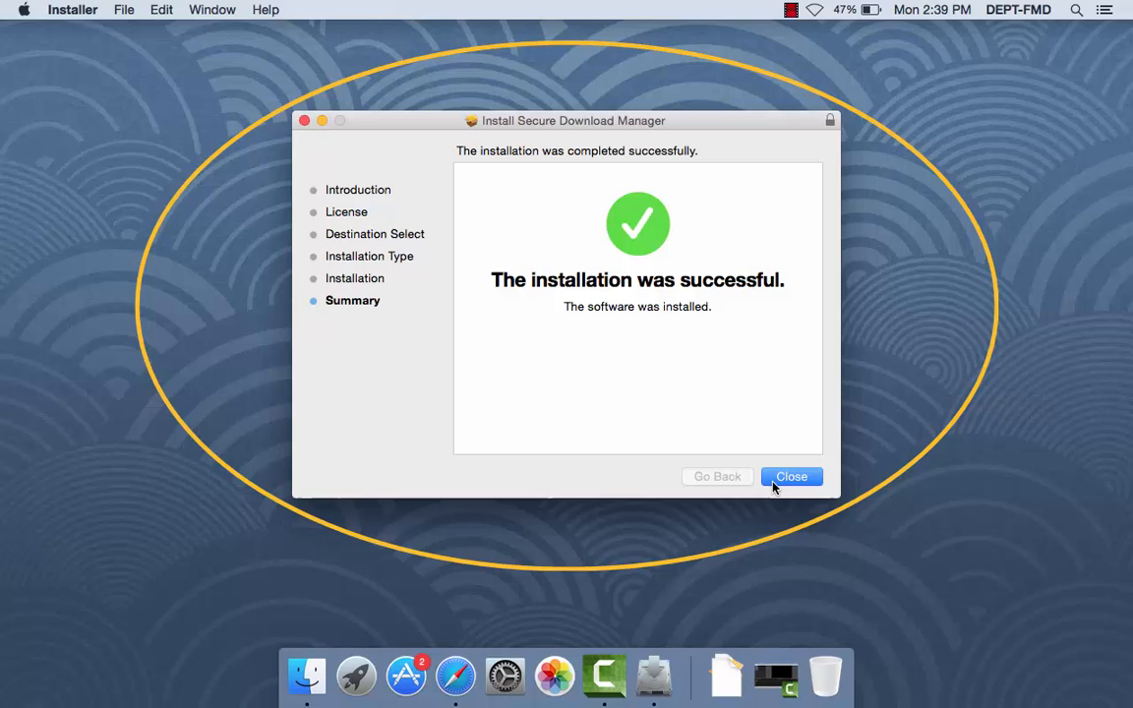
click(791, 476)
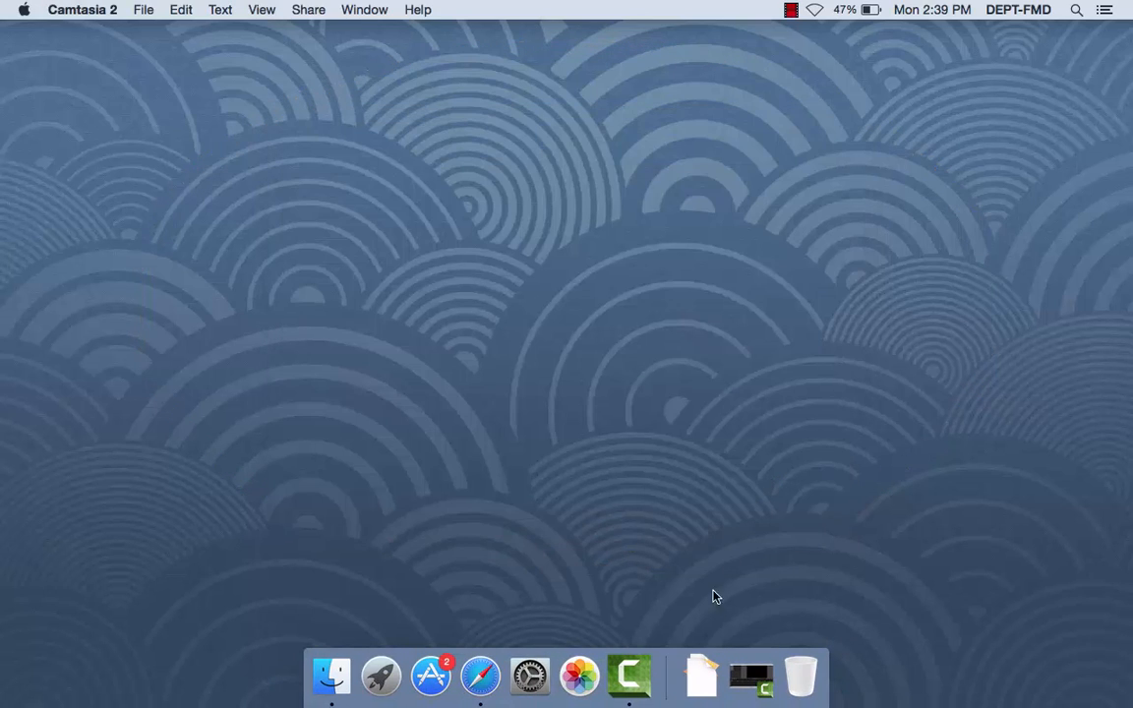
- Open the .sdx order package in Secure Download Manager and start the Office Standard 2011 download
click(701, 677)
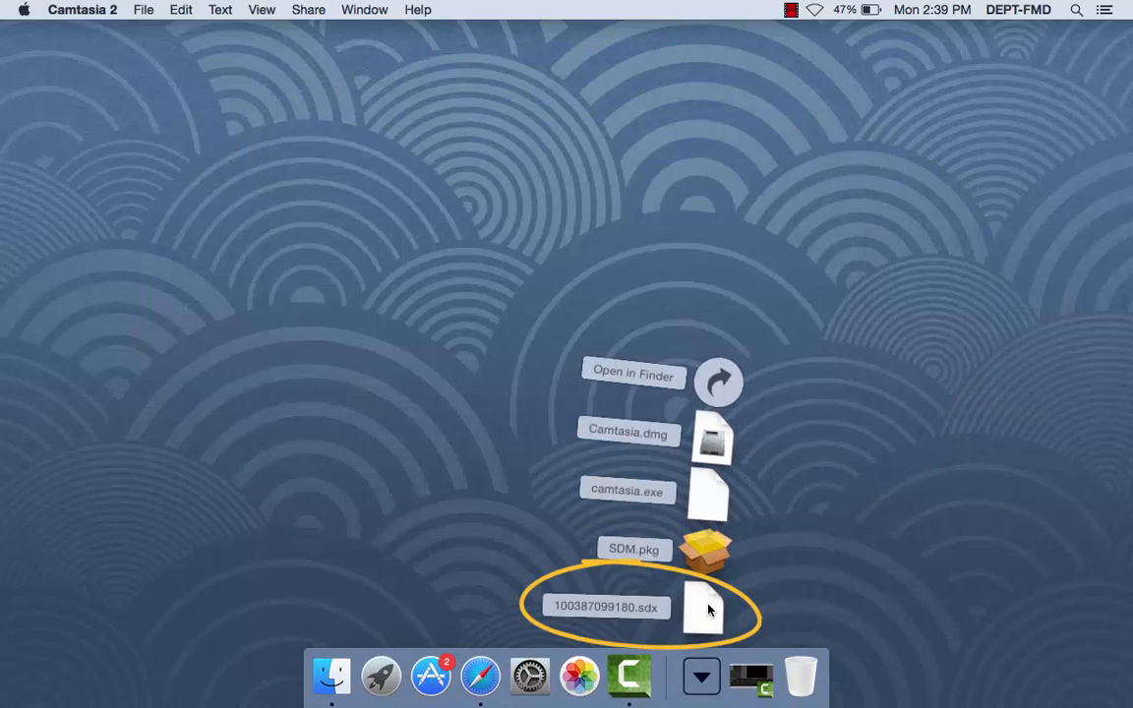
double_click(705, 606)
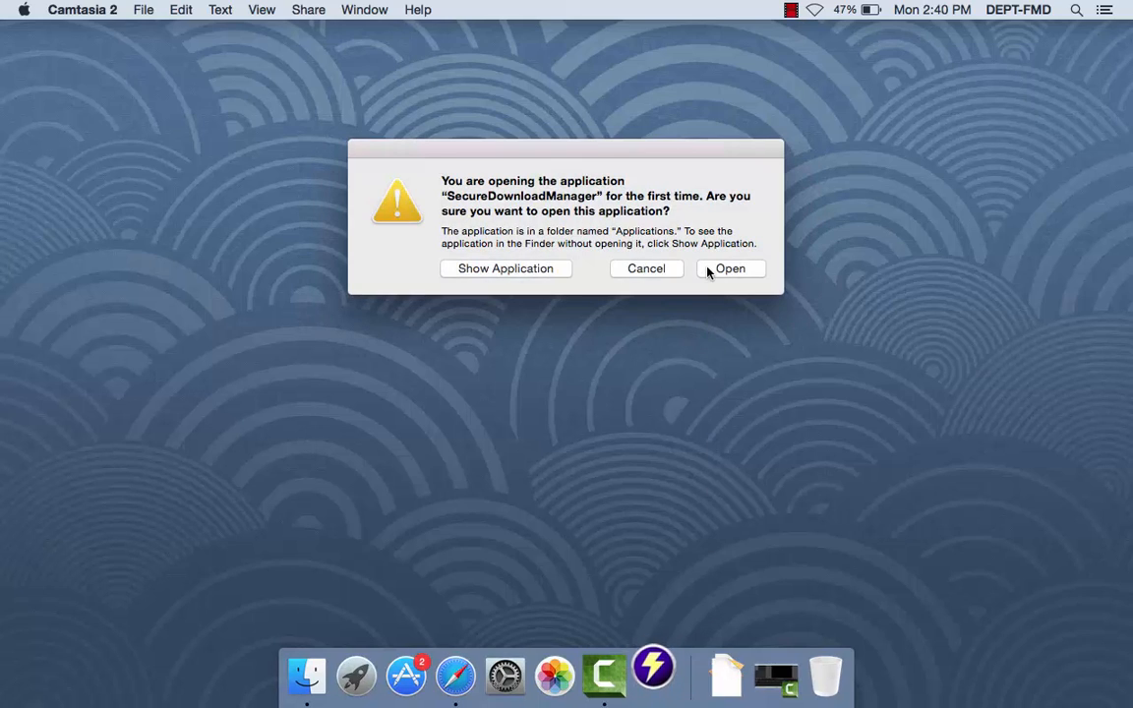
click(730, 268)
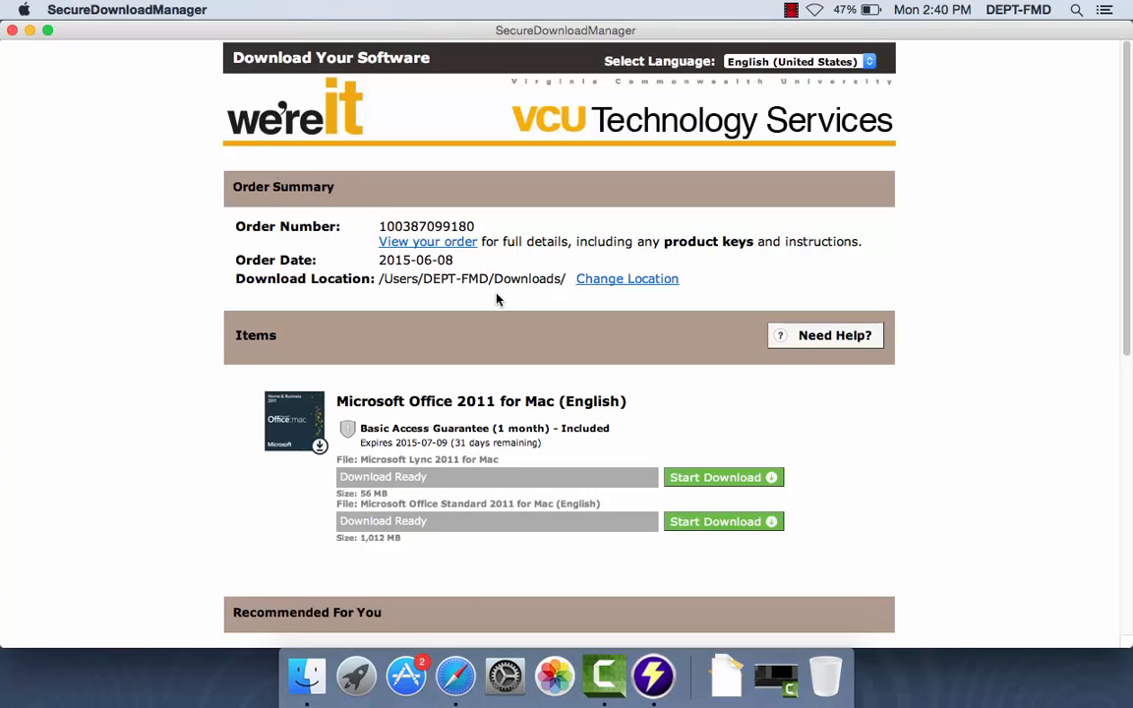
mouse_move(613, 450)
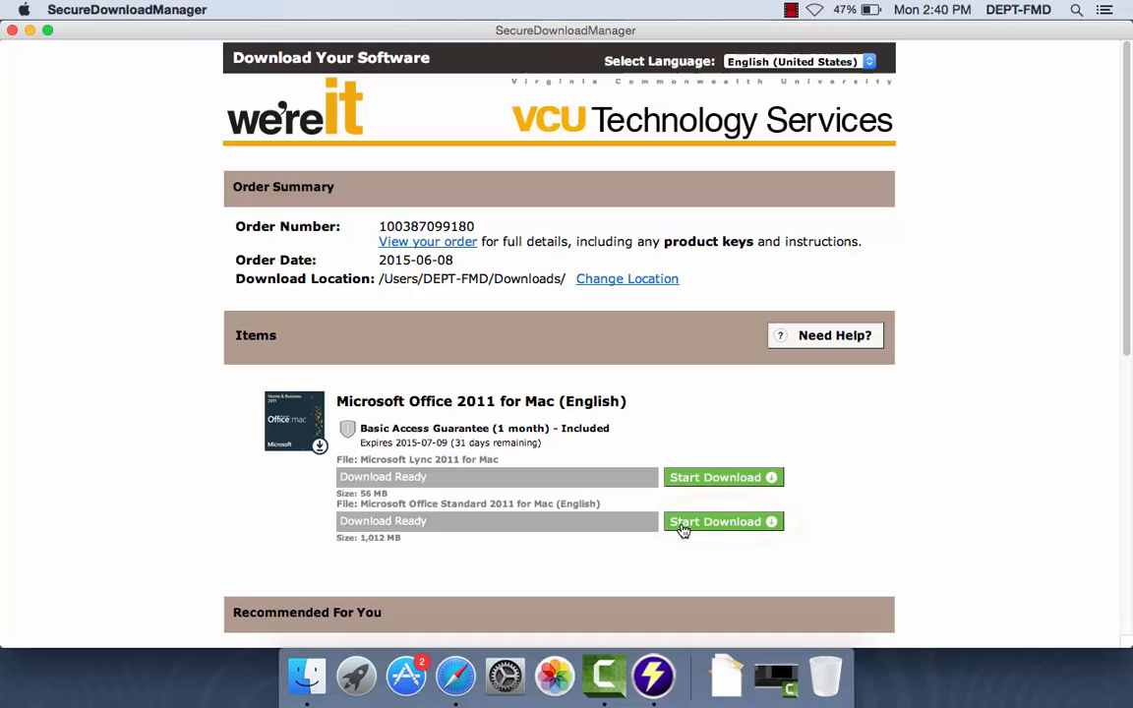
click(724, 521)
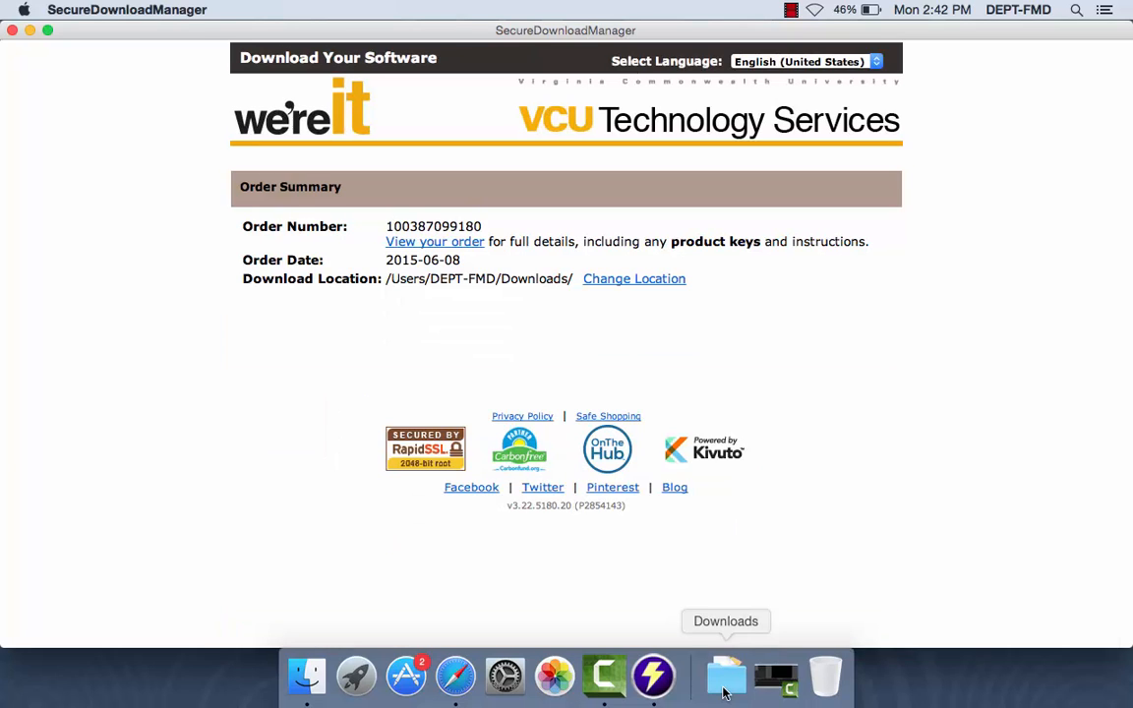
- Mount the downloaded Office 2011 .dmg from Downloads and launch the Office Installer
click(726, 677)
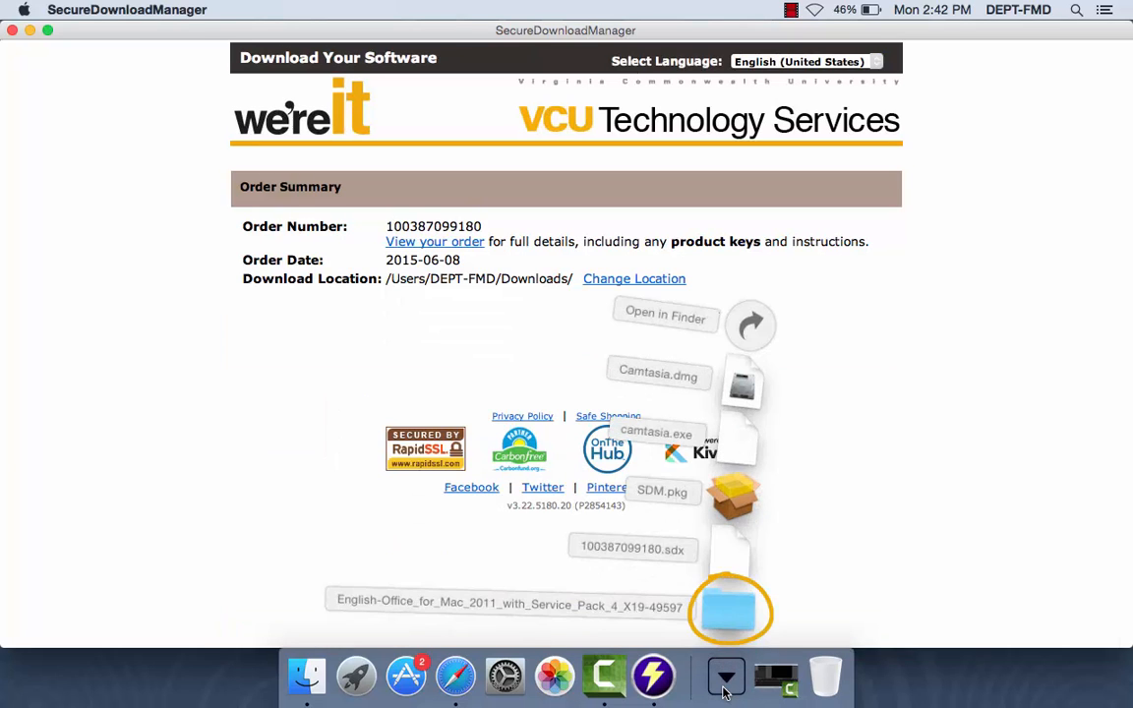
mouse_move(716, 614)
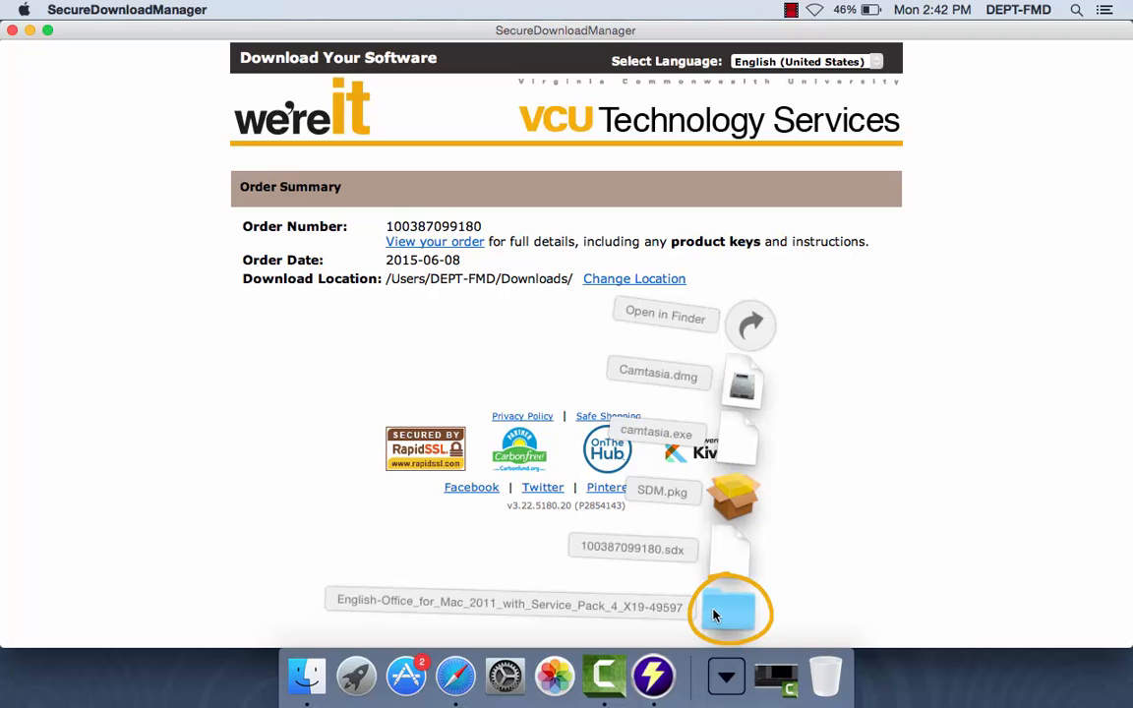
double_click(730, 610)
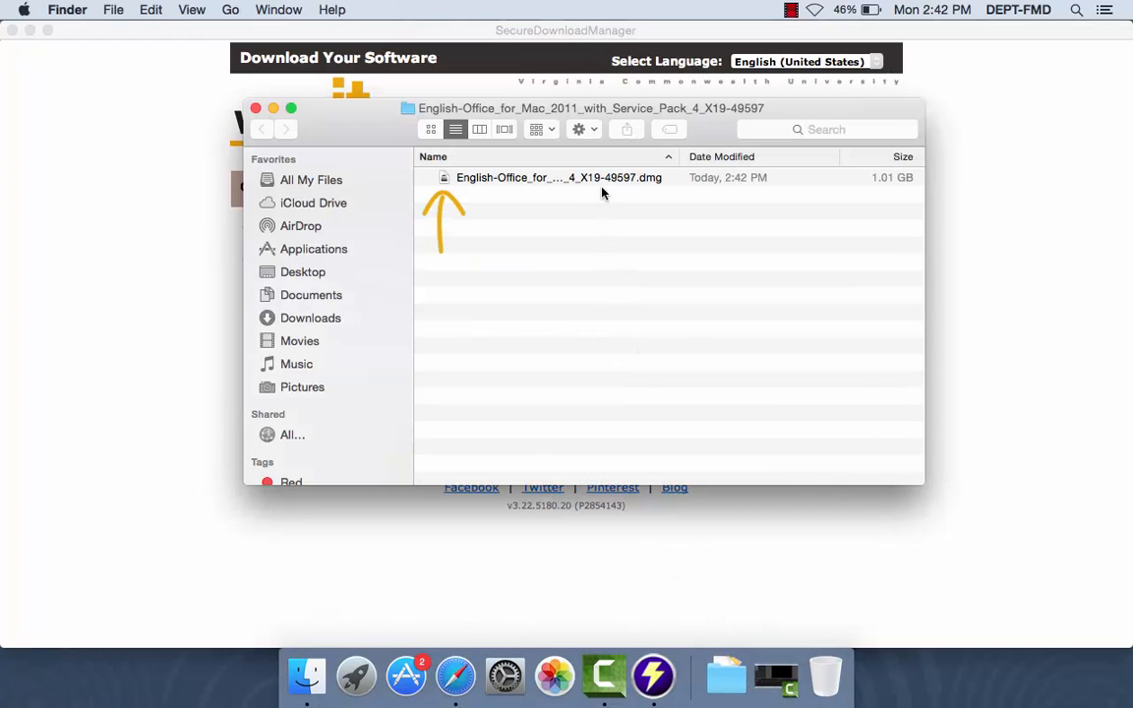
double_click(559, 177)
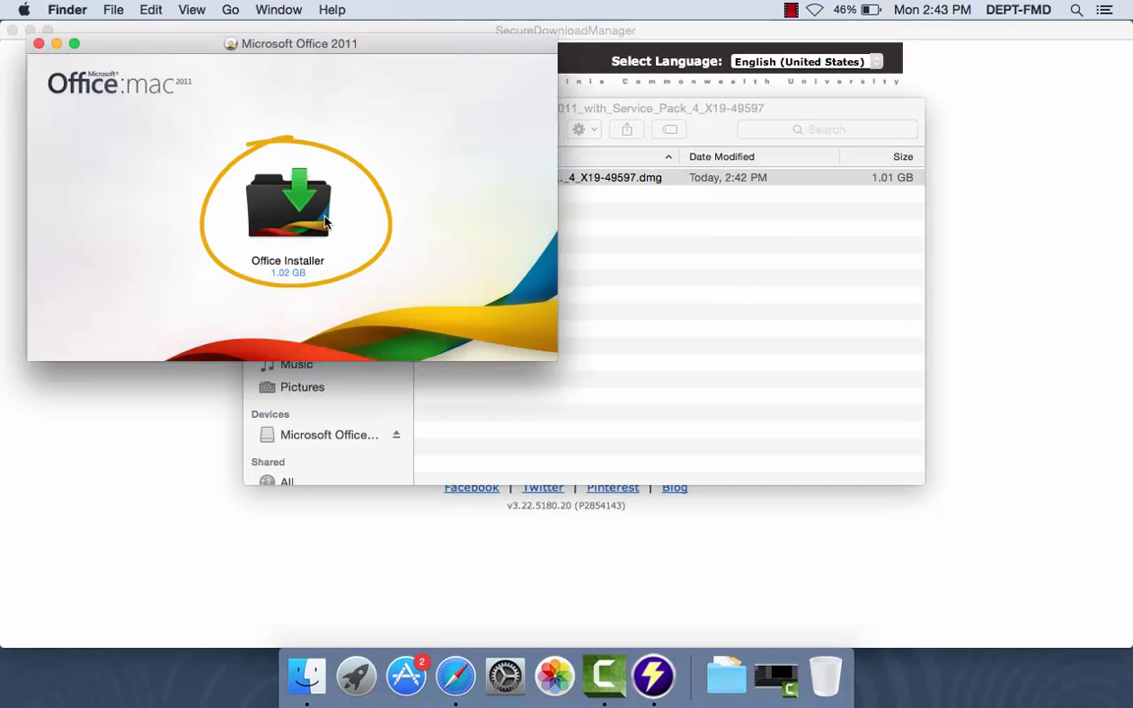
double_click(287, 196)
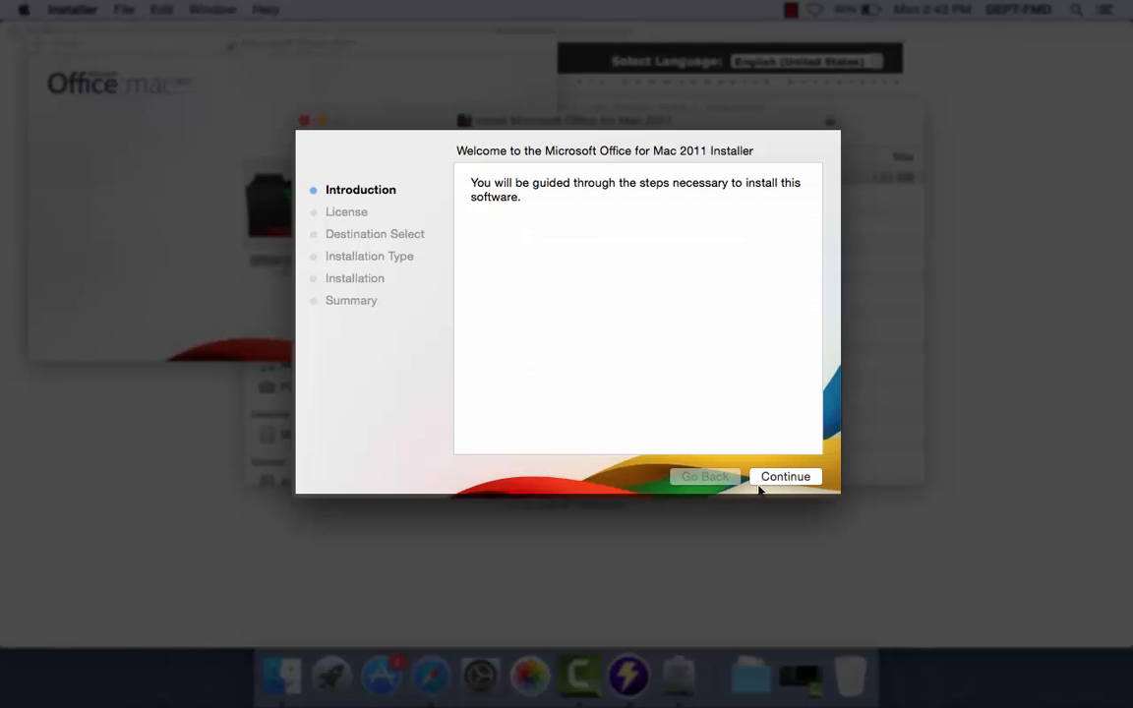
- Continue through the Office 2011 installer introduction and agree to the license terms
click(785, 476)
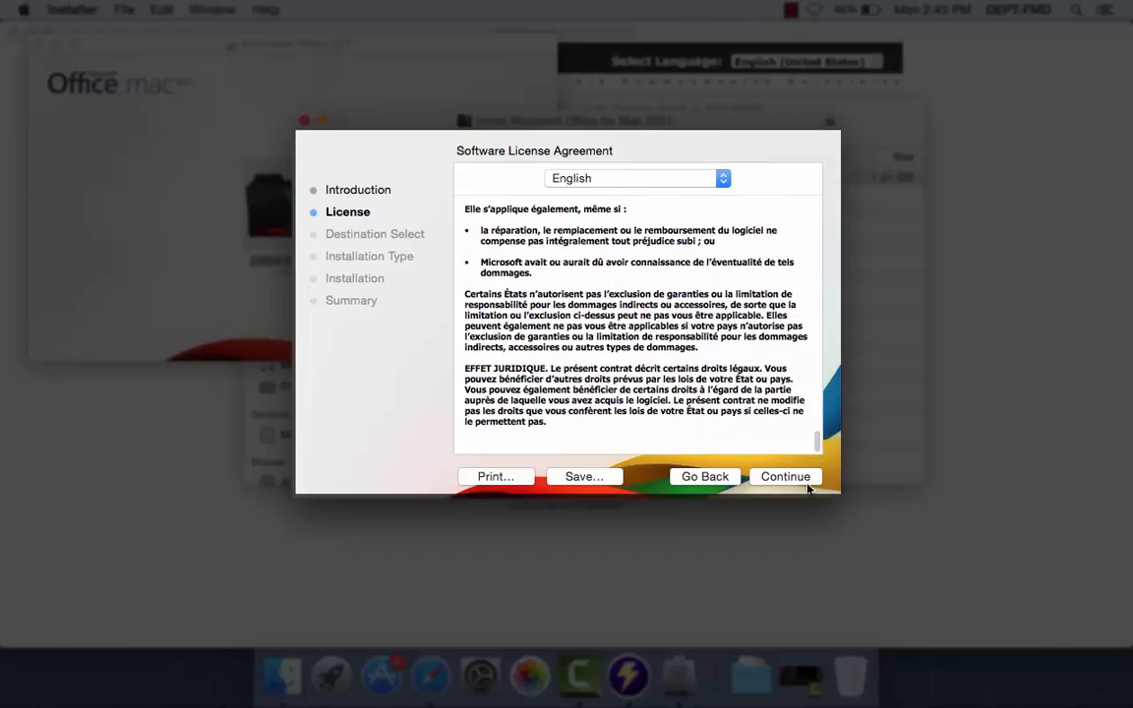
click(785, 476)
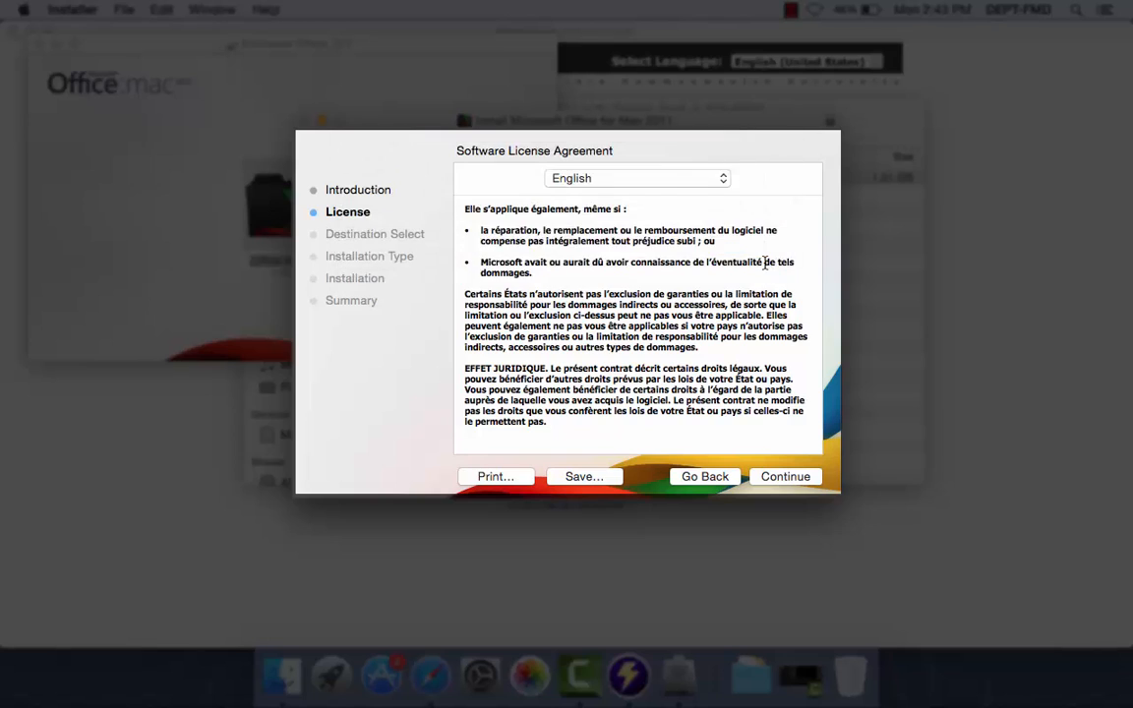
click(785, 476)
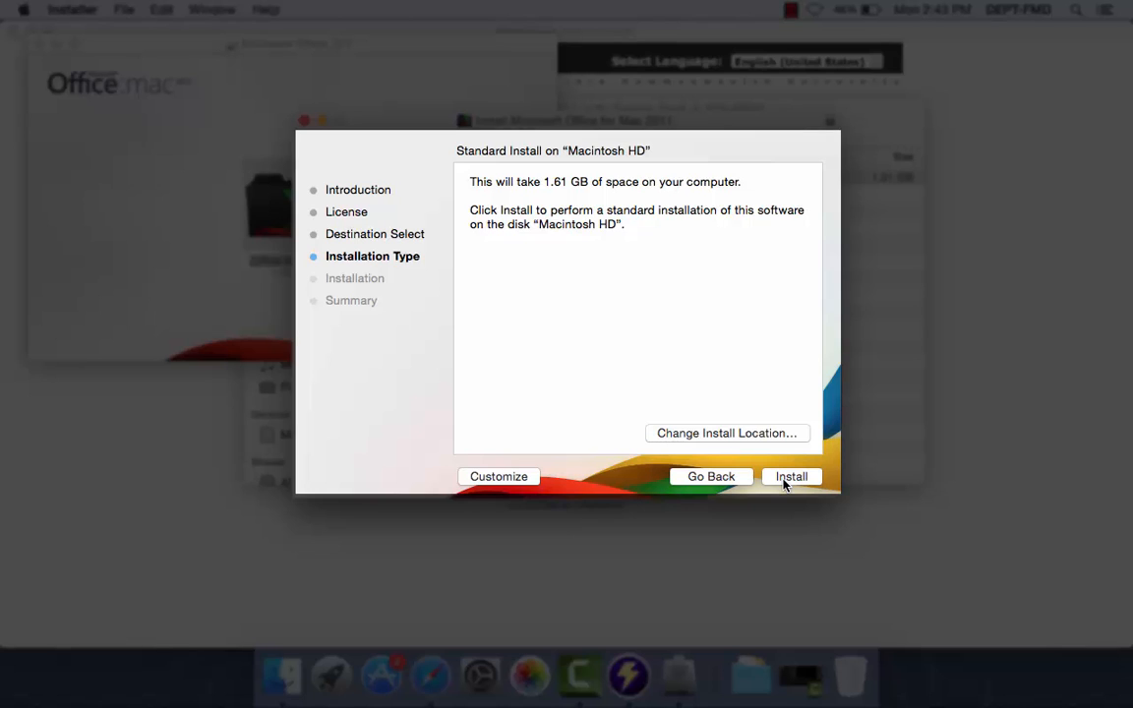
- Start the standard install on Macintosh HD and let the installer close Safari to proceed
click(790, 476)
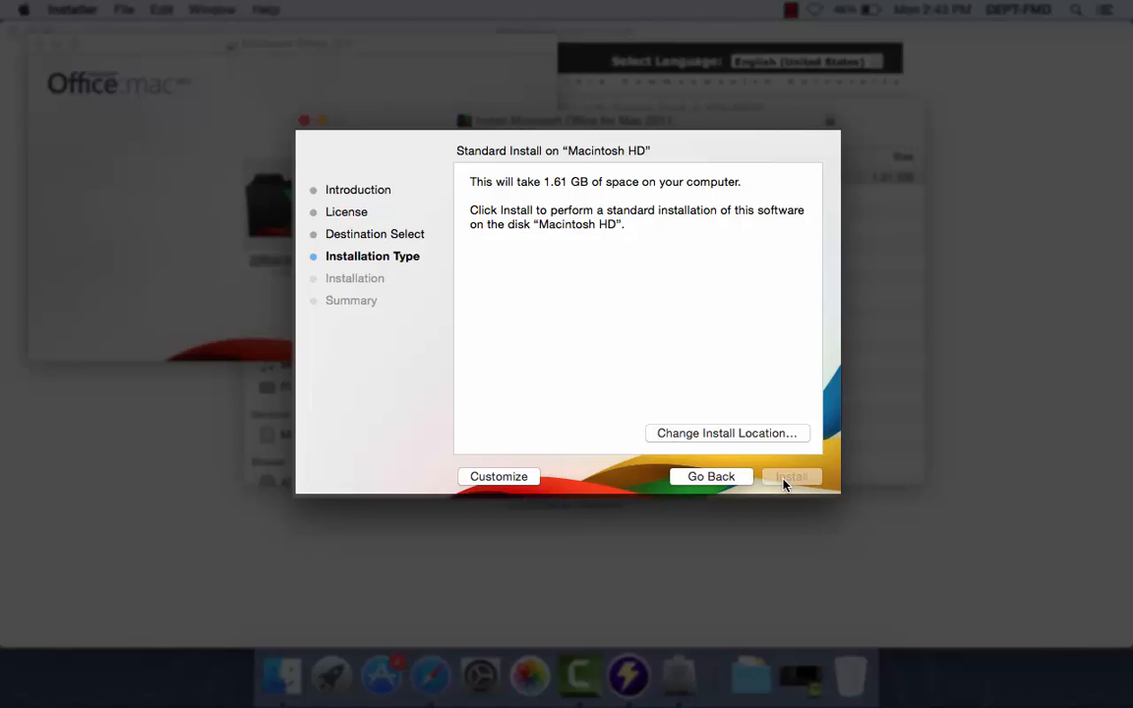
click(791, 477)
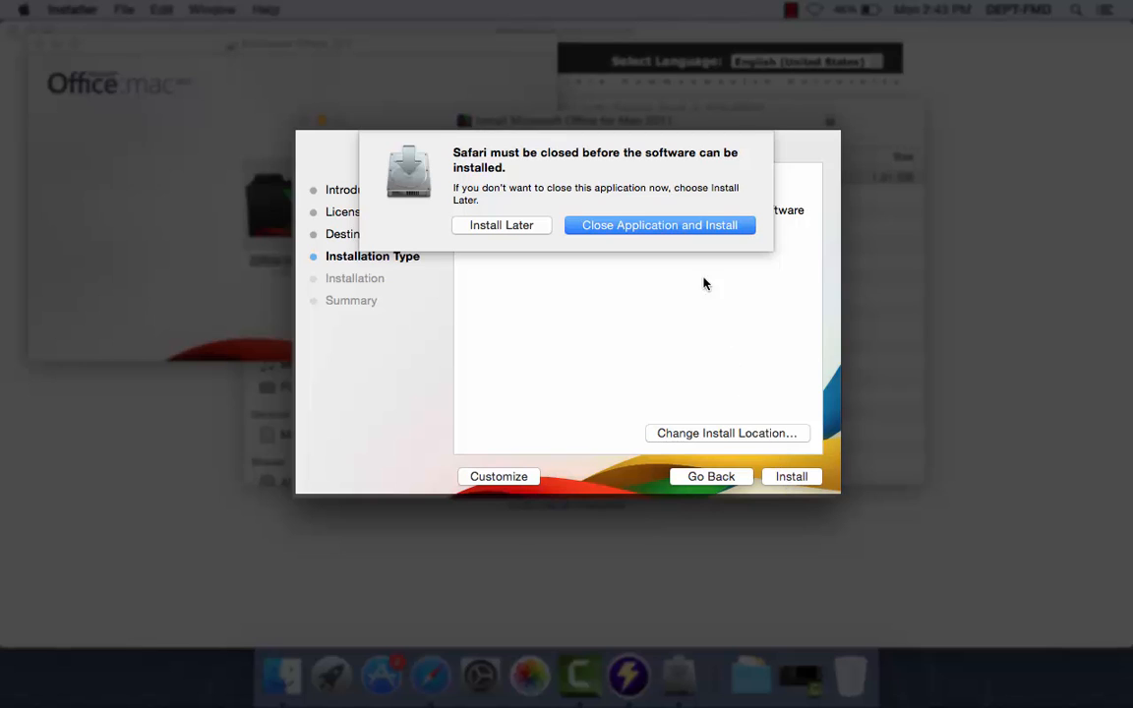
mouse_move(692, 236)
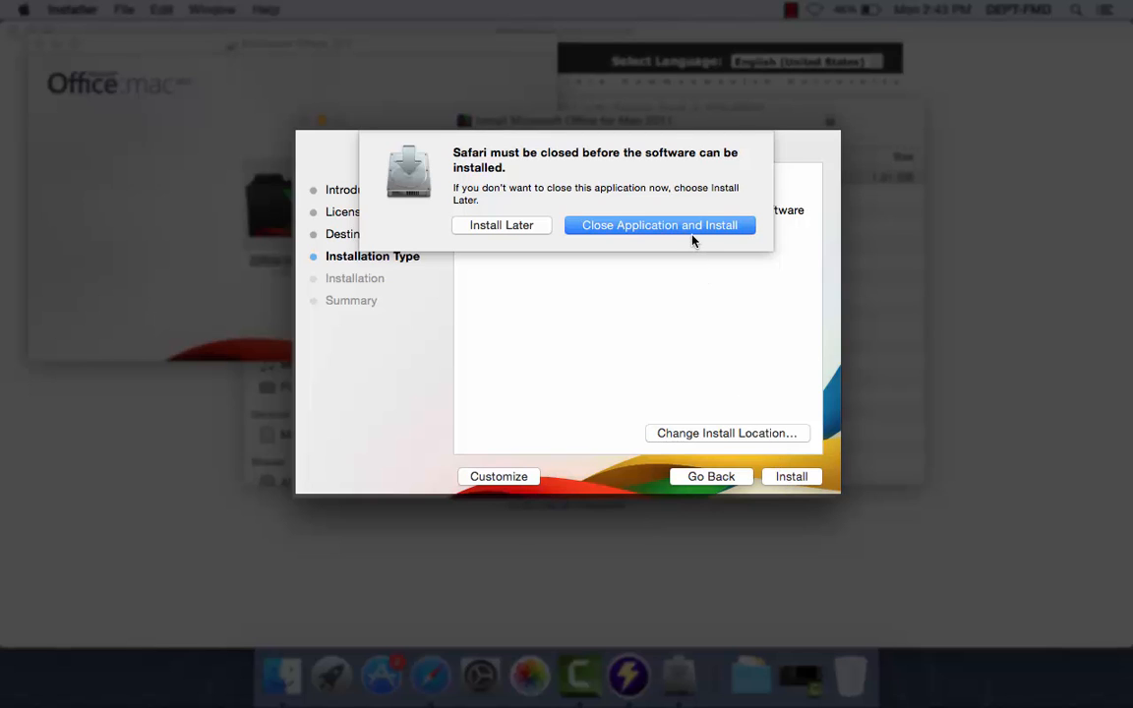
click(659, 225)
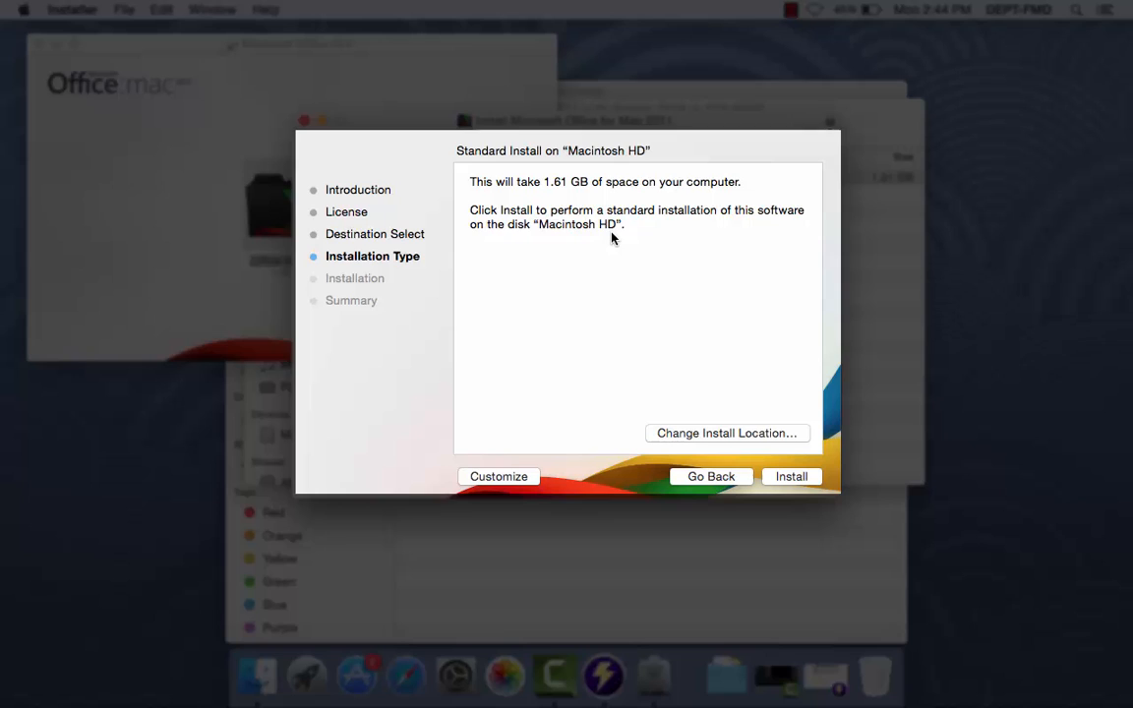
click(791, 476)
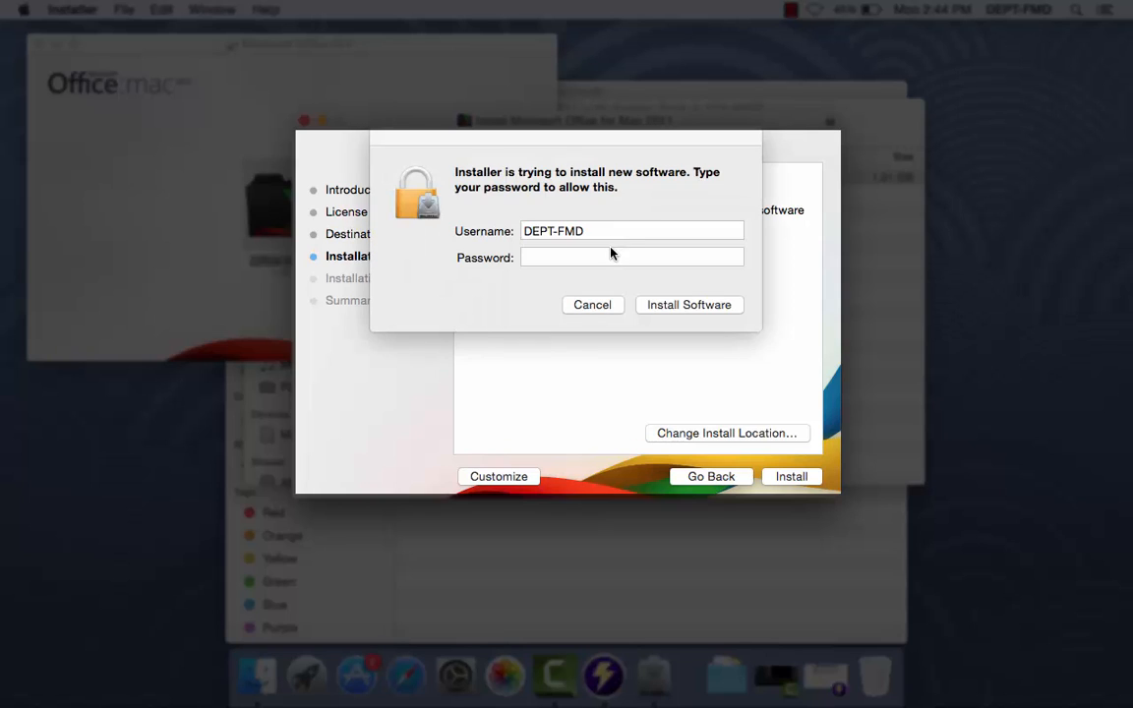
- Enter the administrator password to authorize Install Software and close the finished installer
click(631, 256)
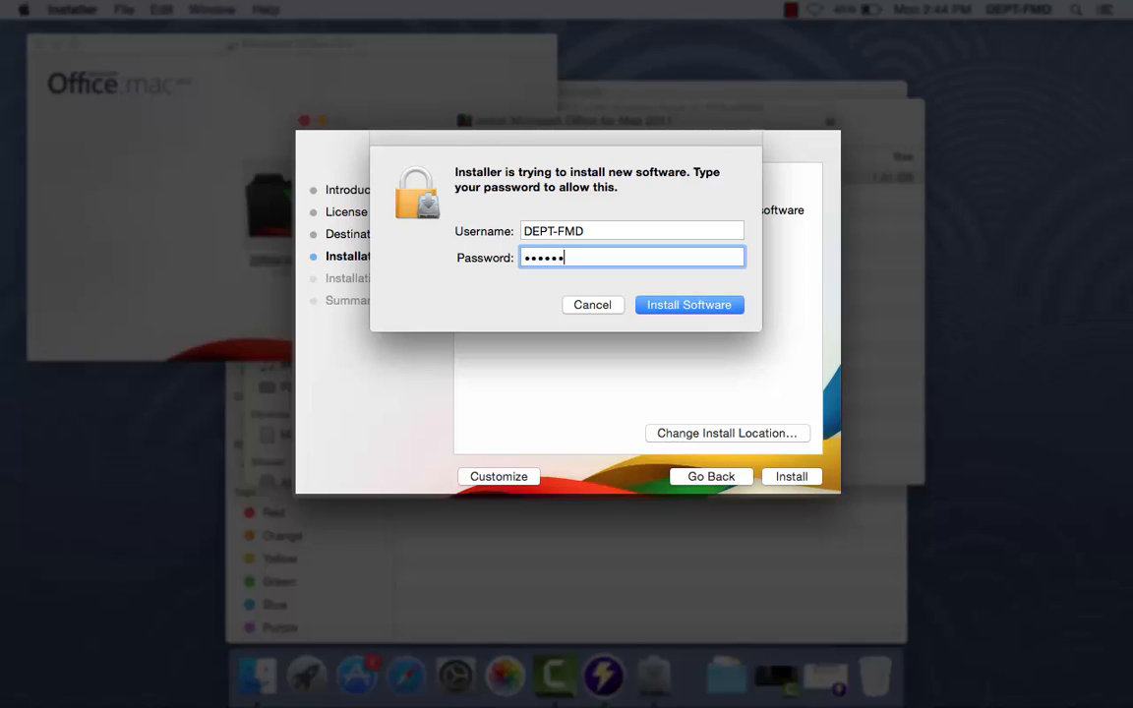
text(•••••)
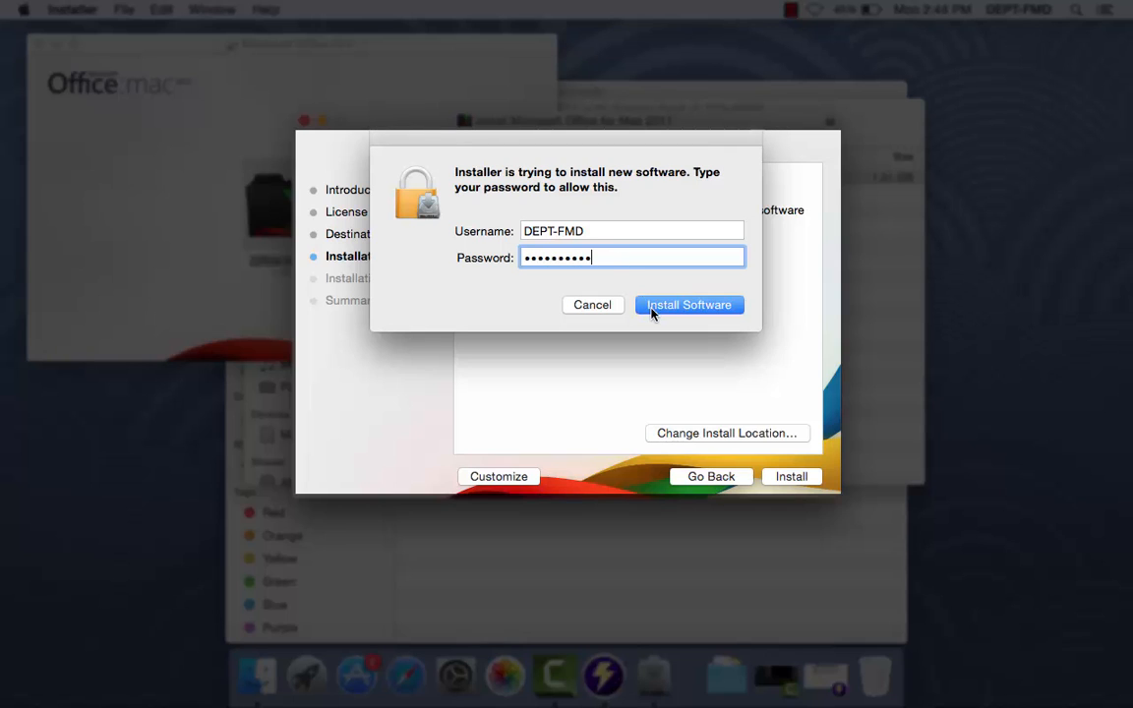
click(689, 303)
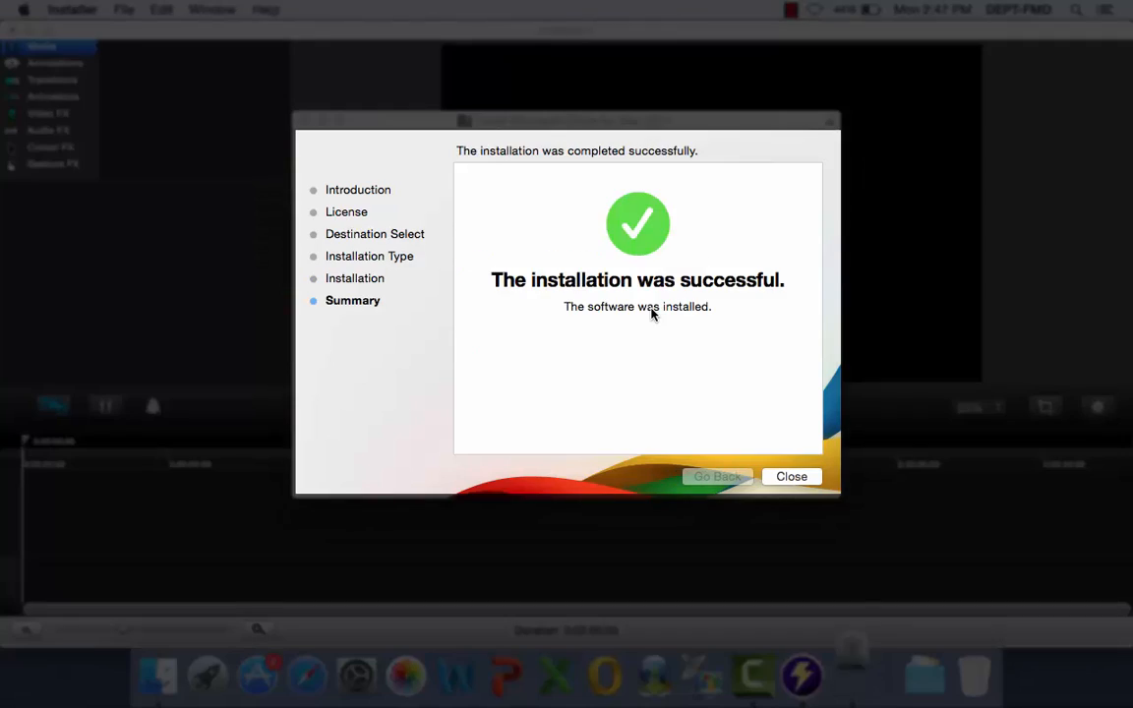
mouse_move(653, 317)
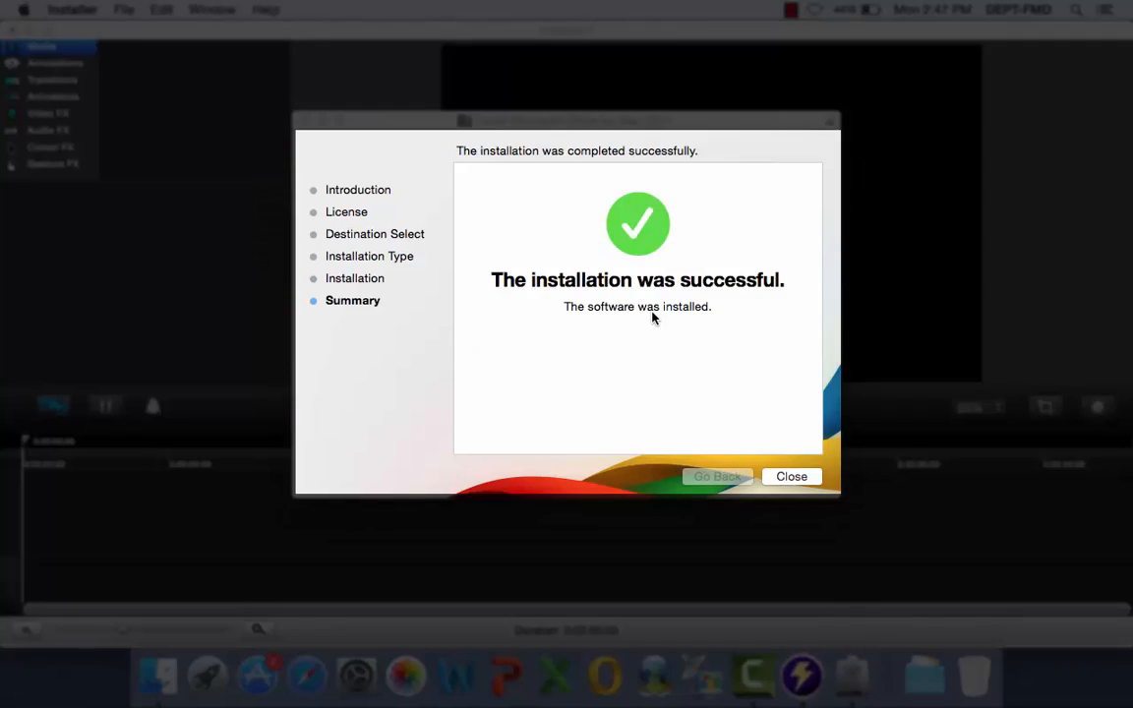
click(791, 476)
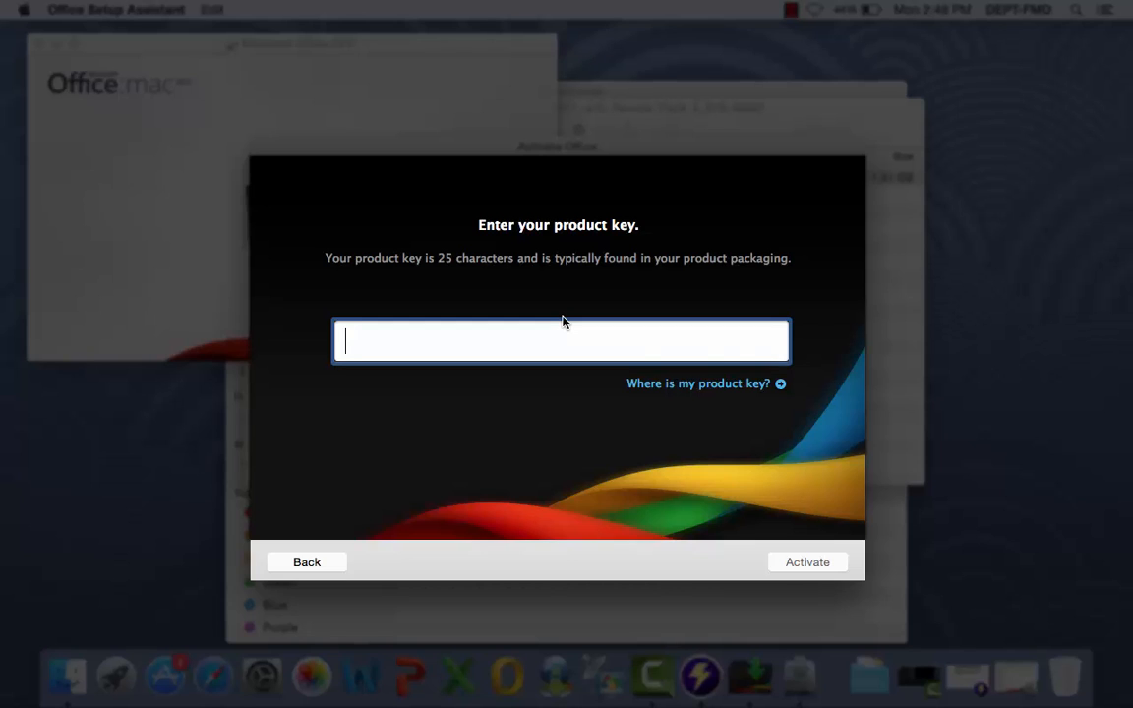
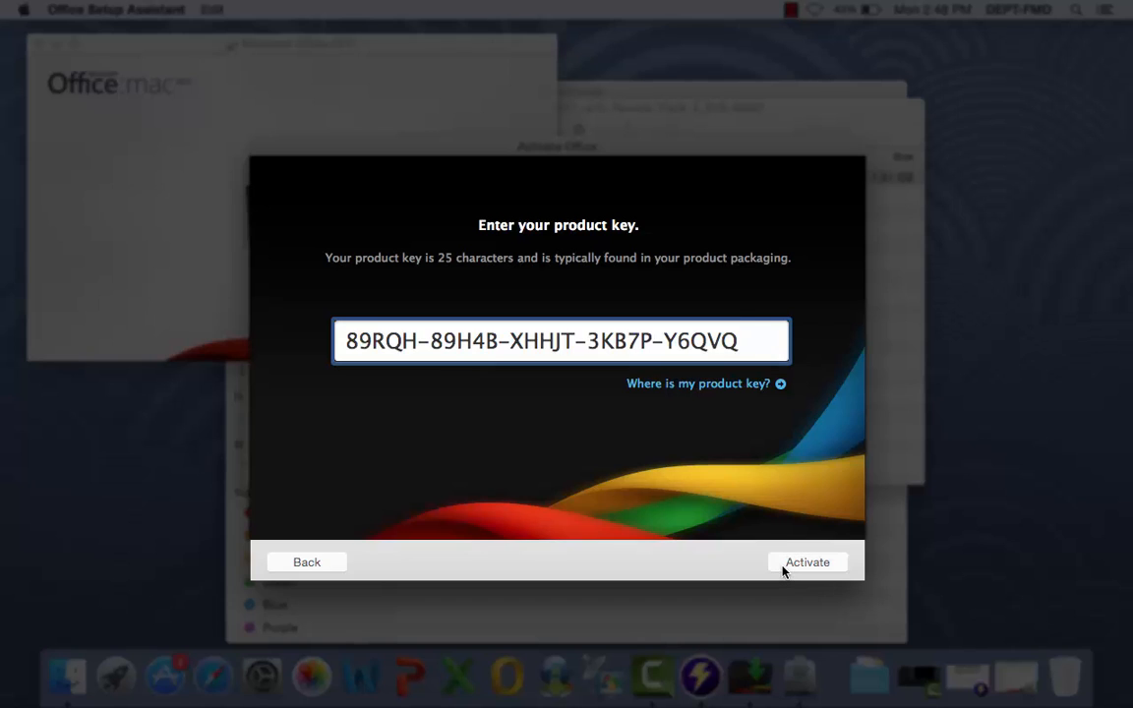
click(807, 563)
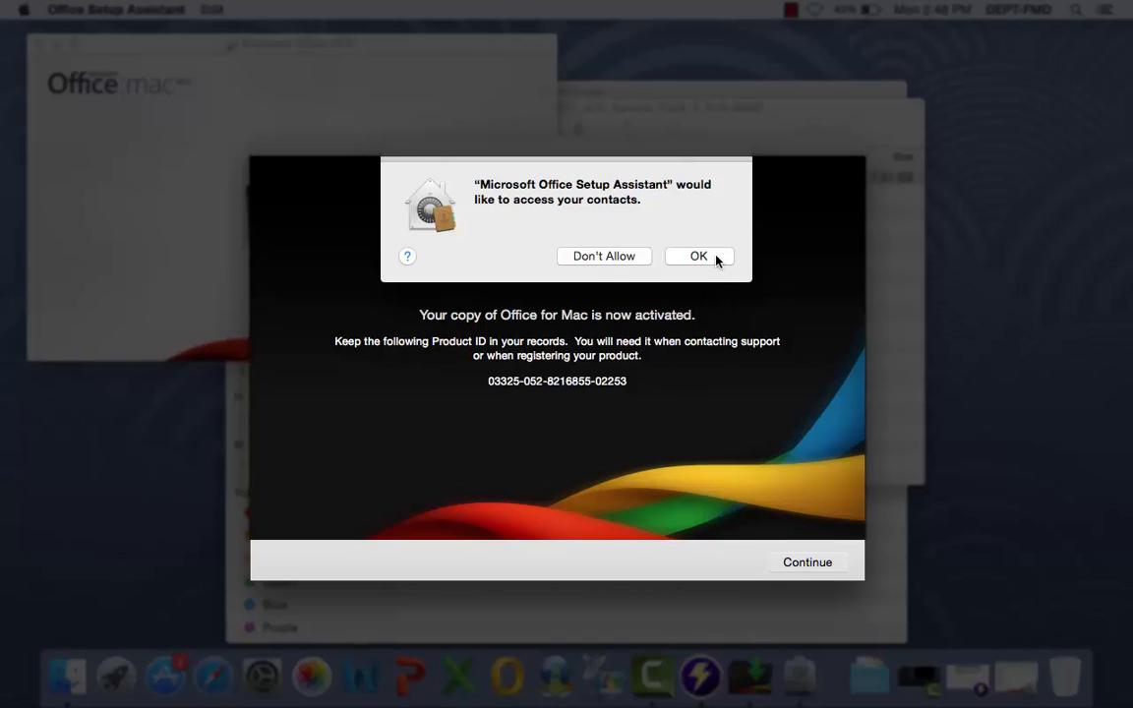
- Allow contacts access and personalize Office with 'VCU' and 'Student4'
click(698, 256)
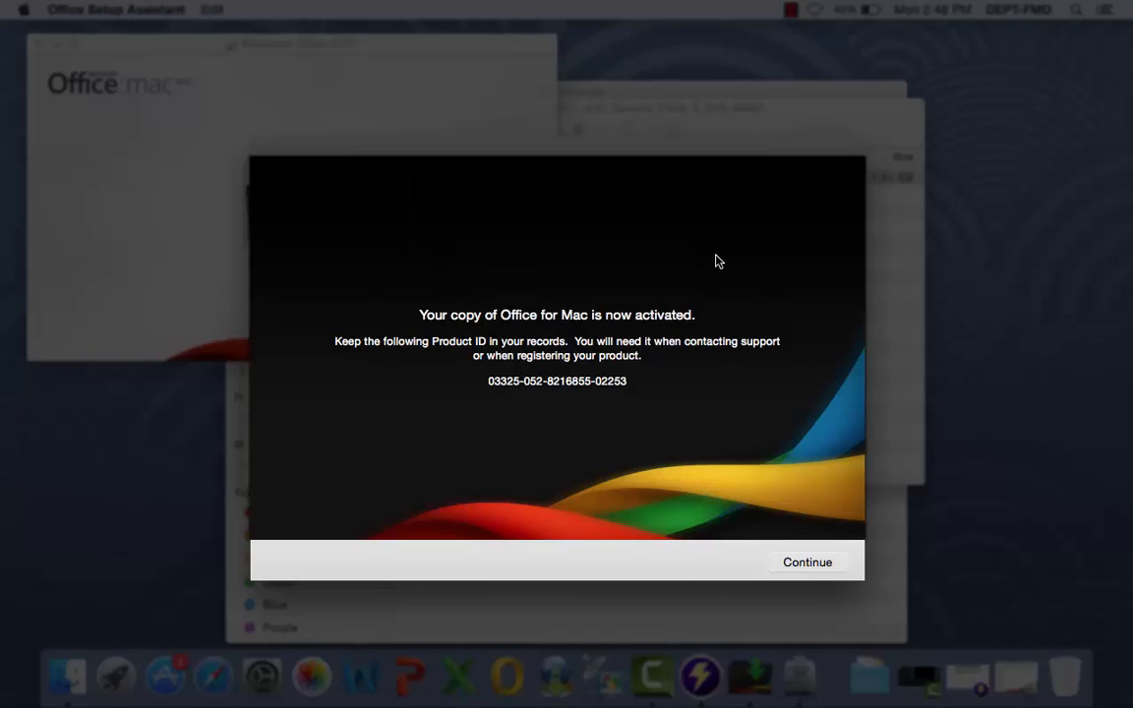
click(807, 562)
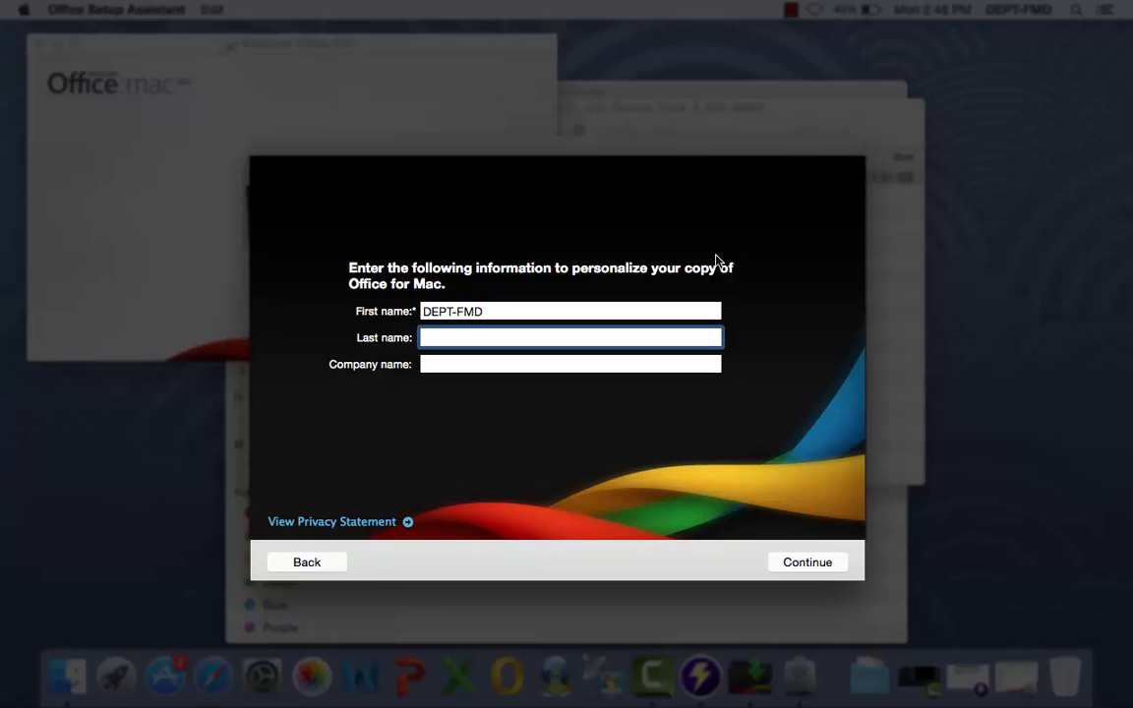
text(VCU)
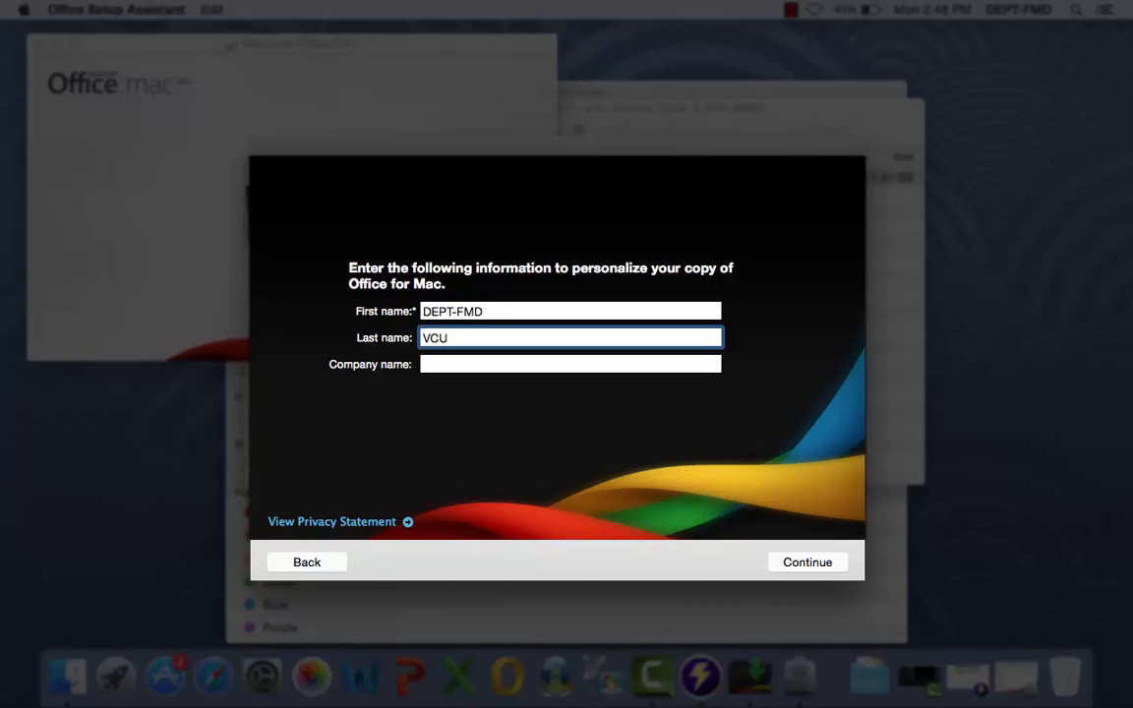
text(Student4)
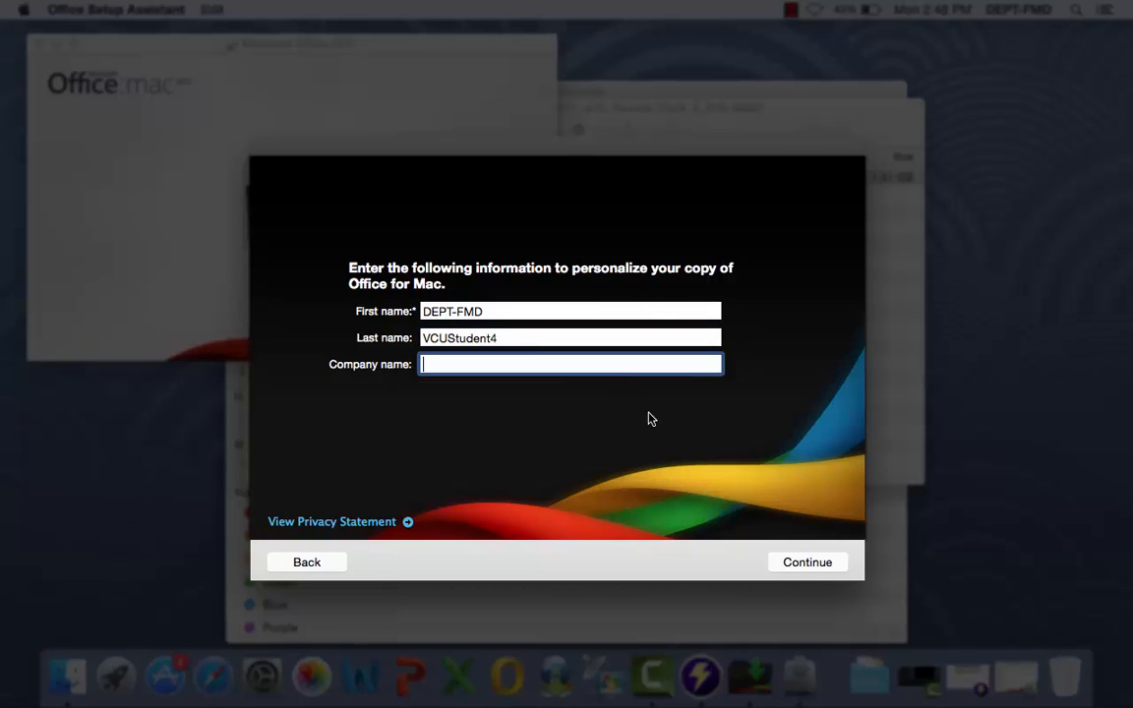
click(807, 563)
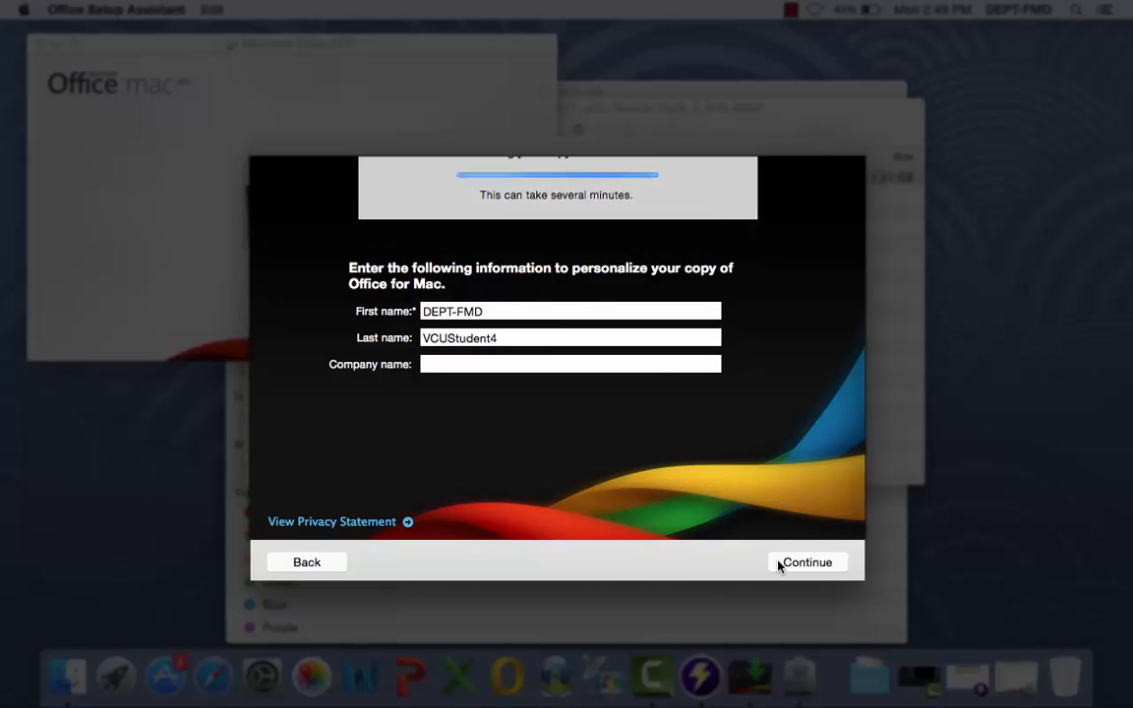
- Continue past the update check and finish the Setup Assistant with Done
click(807, 562)
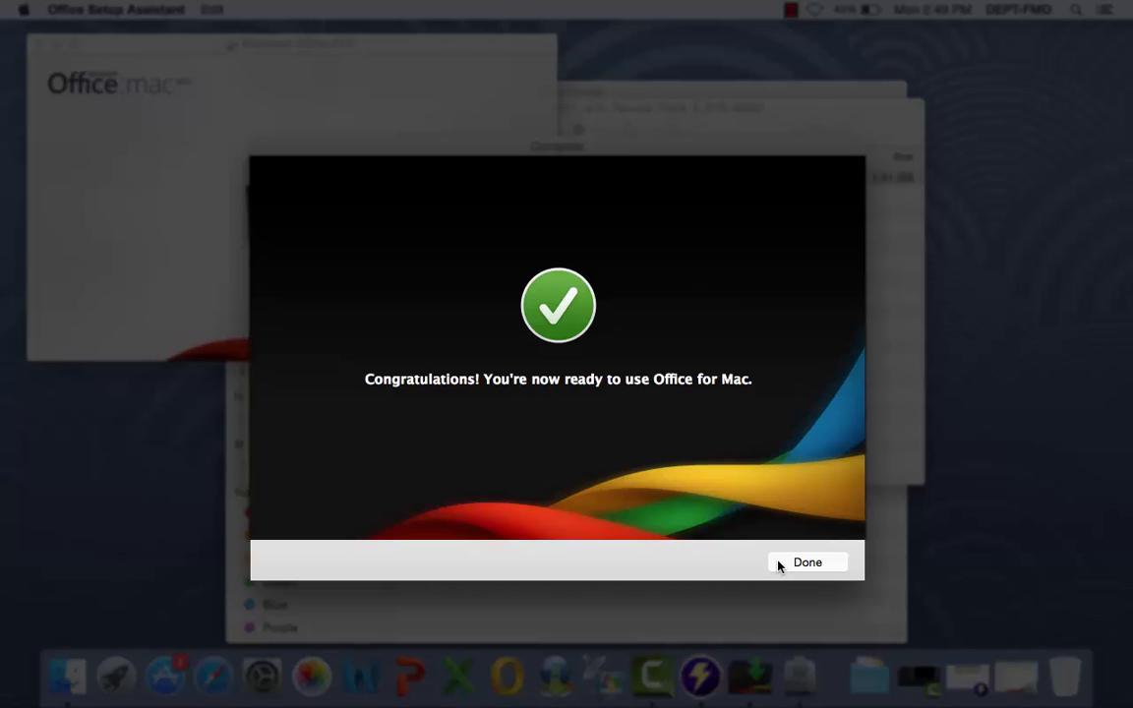
click(806, 562)
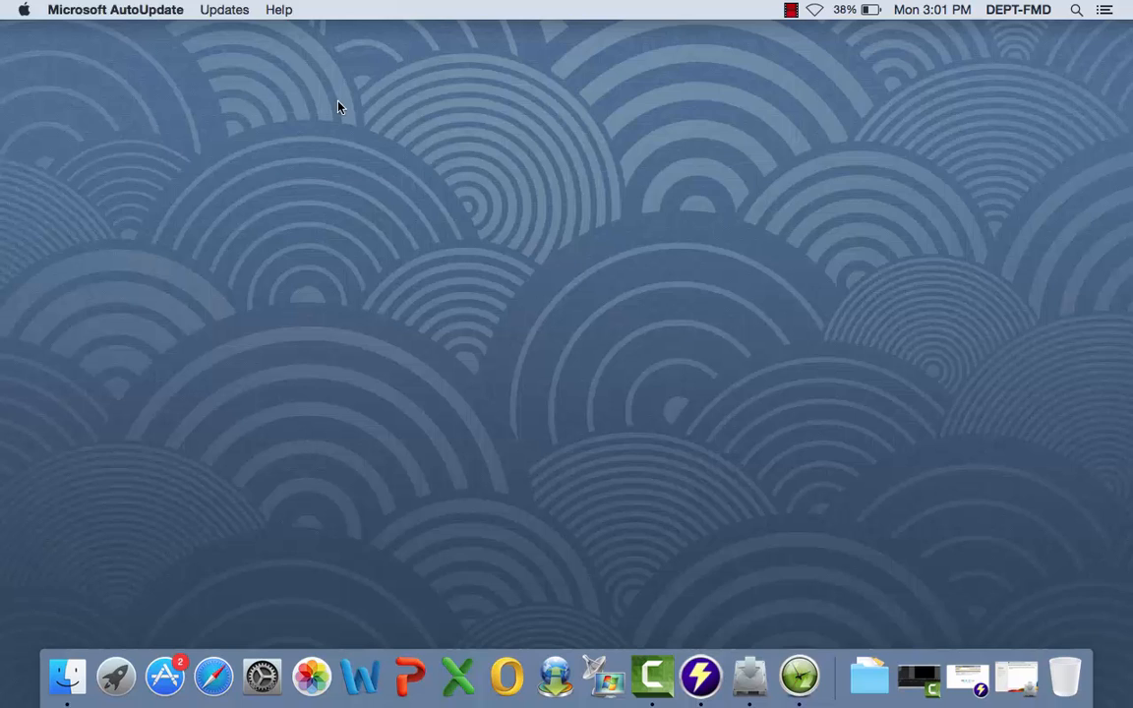
mouse_move(429, 676)
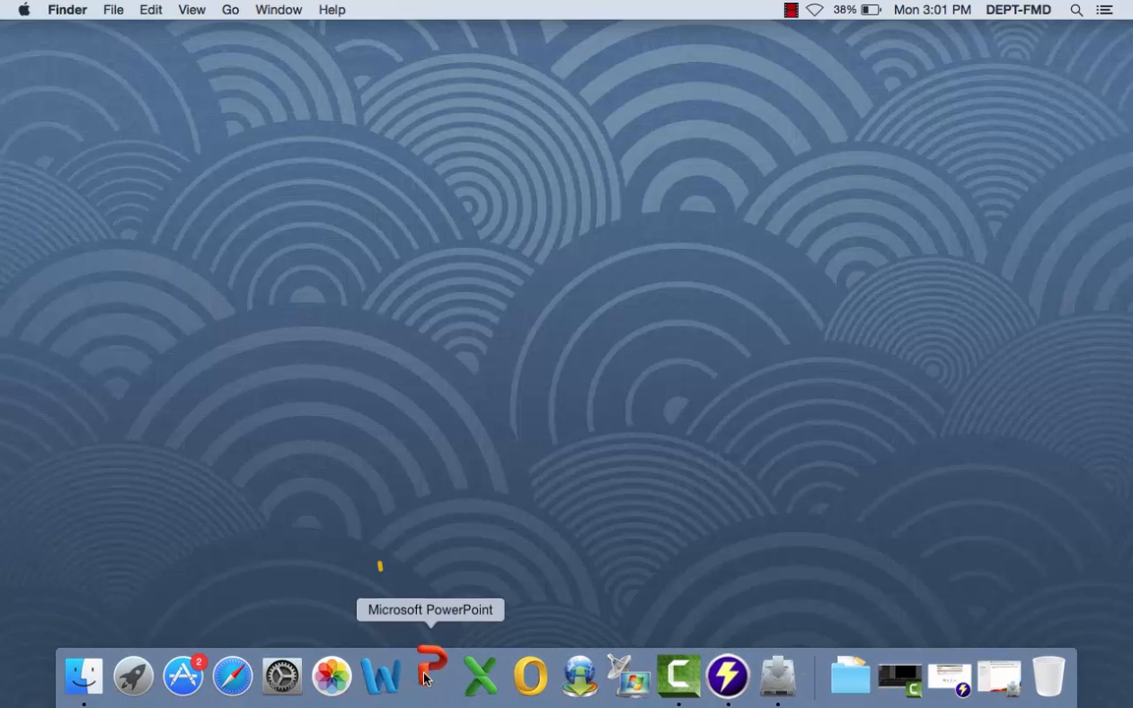
- Launch PowerPoint for Mac 2011 from the Dock icon
click(431, 677)
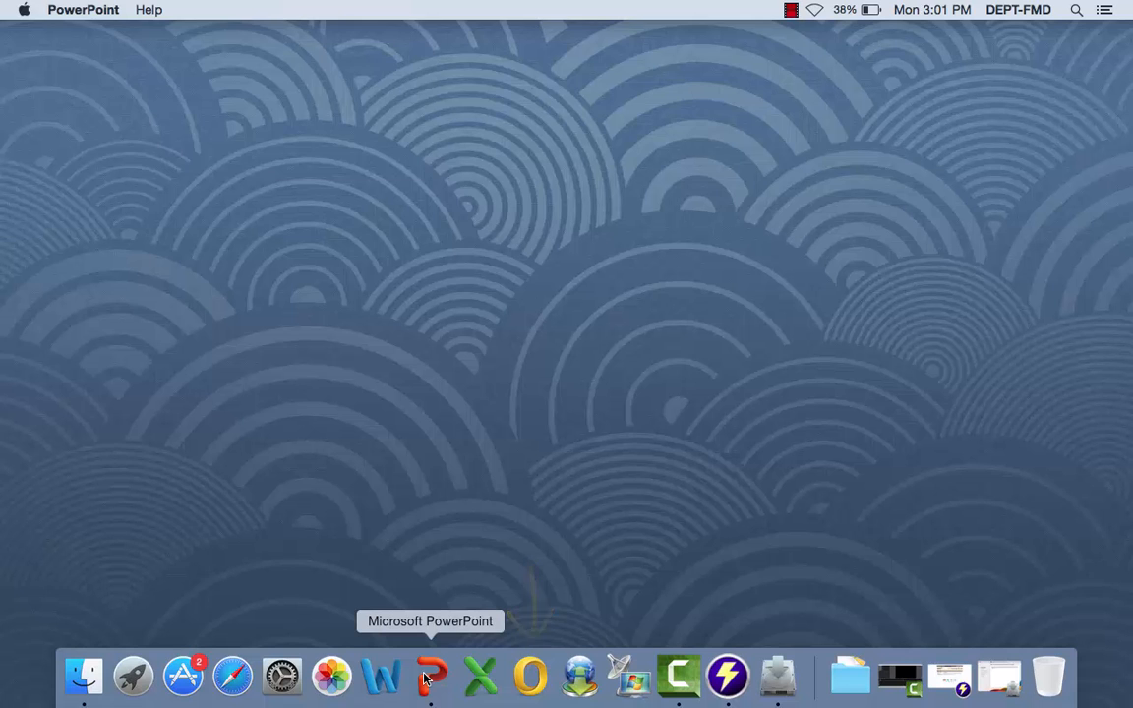
click(430, 677)
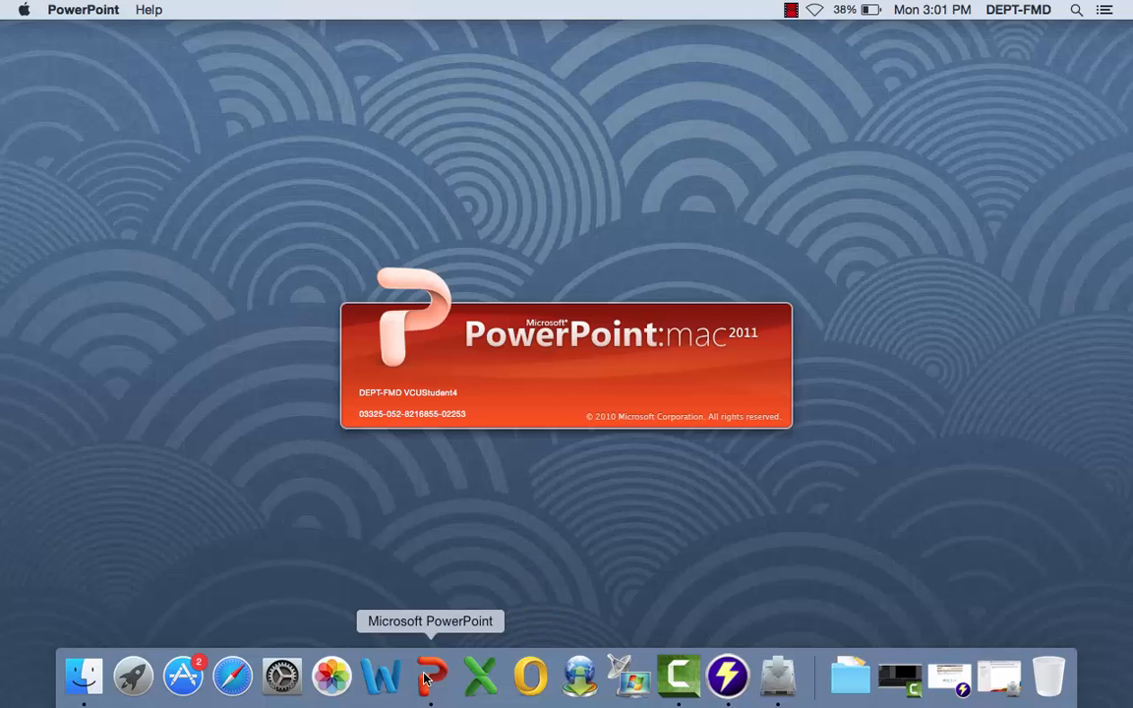